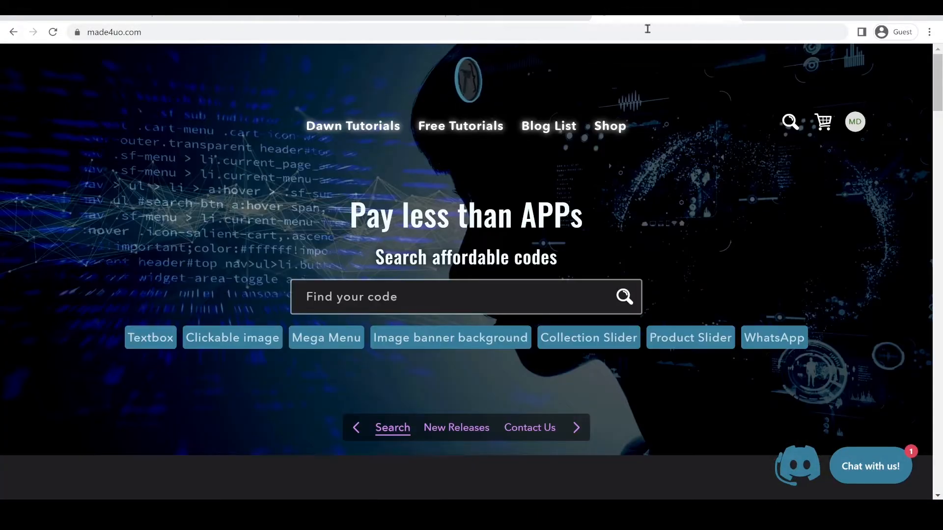
- Scroll the made4uo.com home page down to the 'Real Comments from Real People' testimonials
scroll(down, 3)
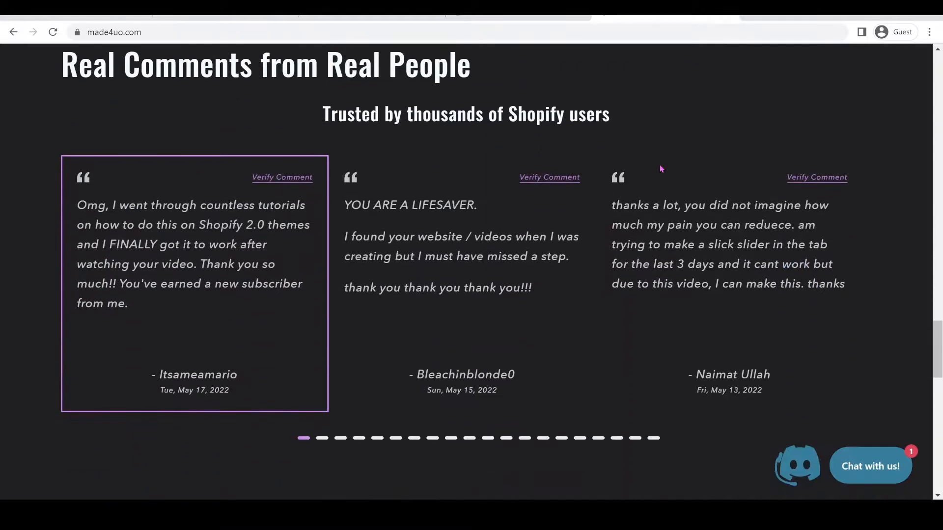
mouse_move(386, 174)
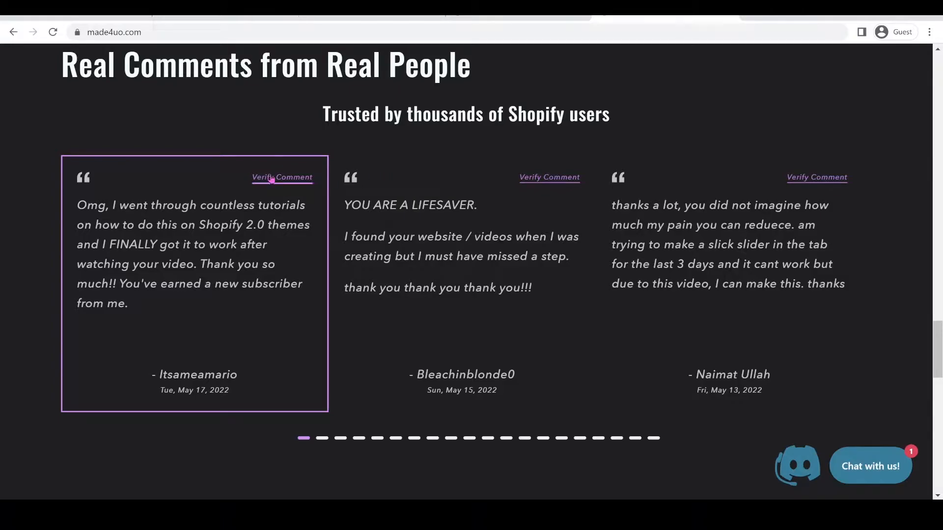
mouse_move(362, 153)
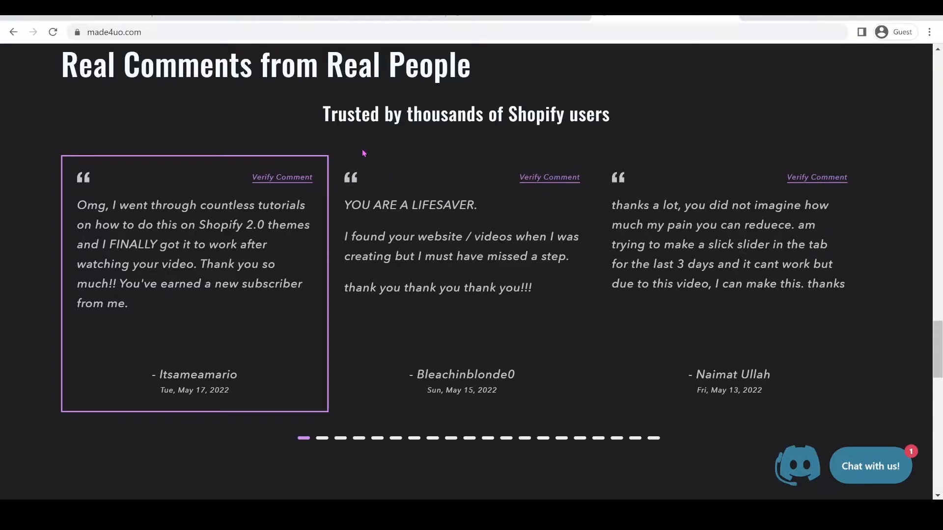
mouse_move(337, 110)
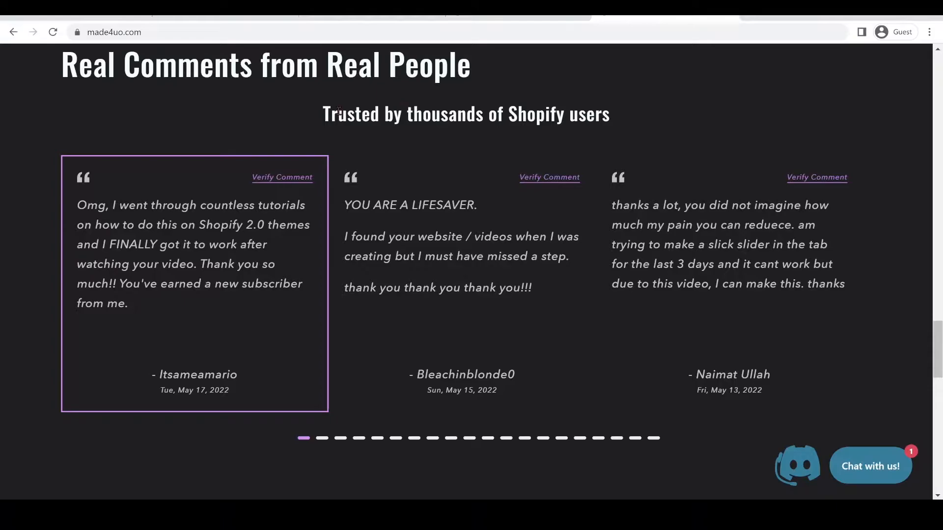
mouse_move(2, 174)
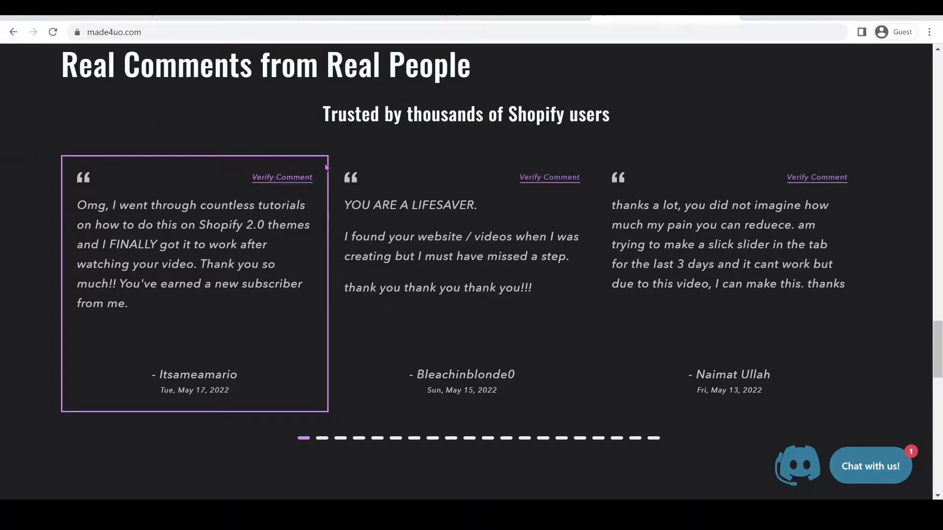
mouse_move(221, 171)
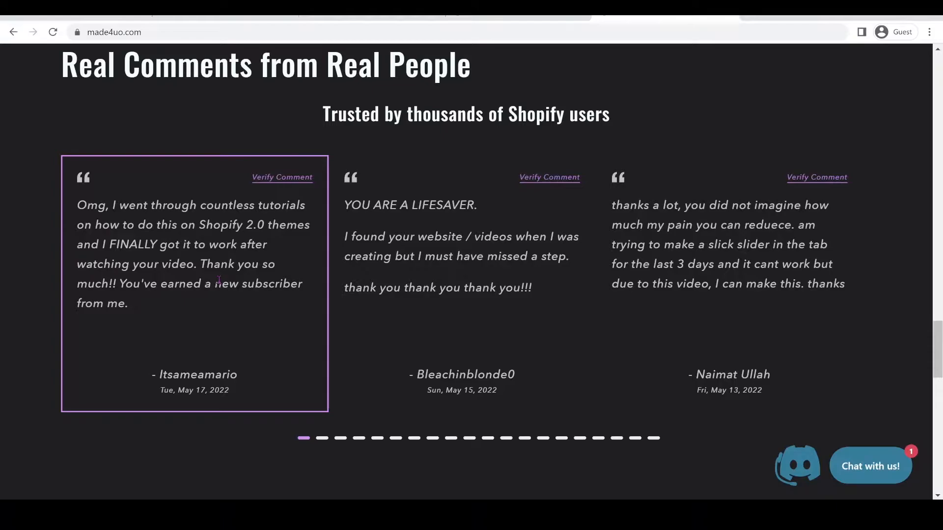
mouse_move(252, 397)
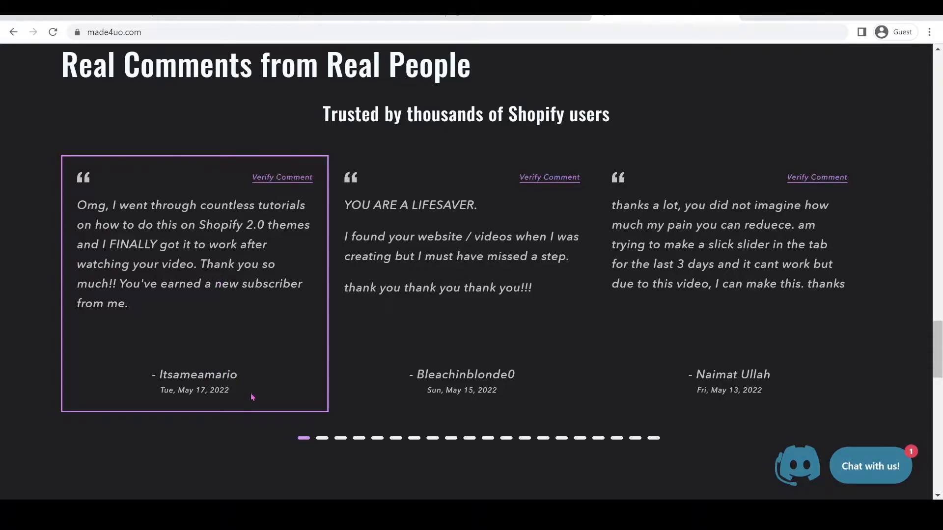
mouse_move(193, 385)
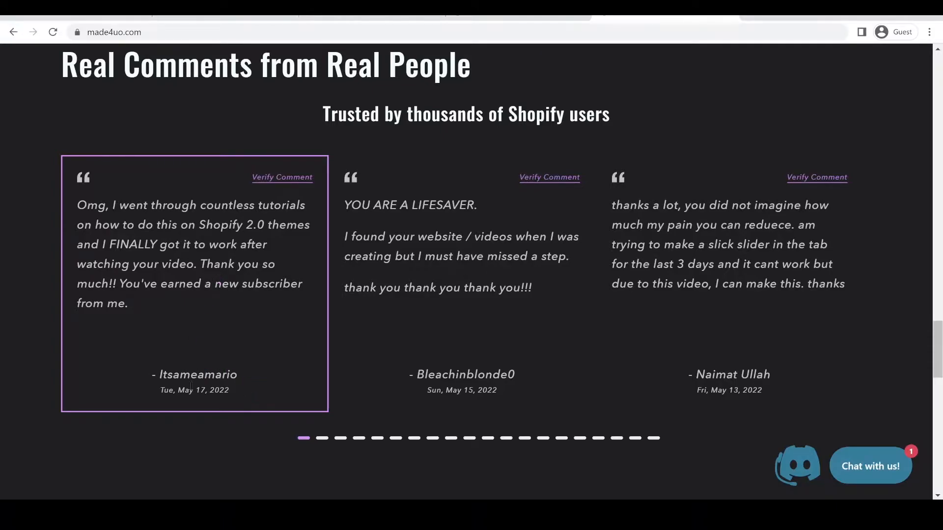
mouse_move(116, 384)
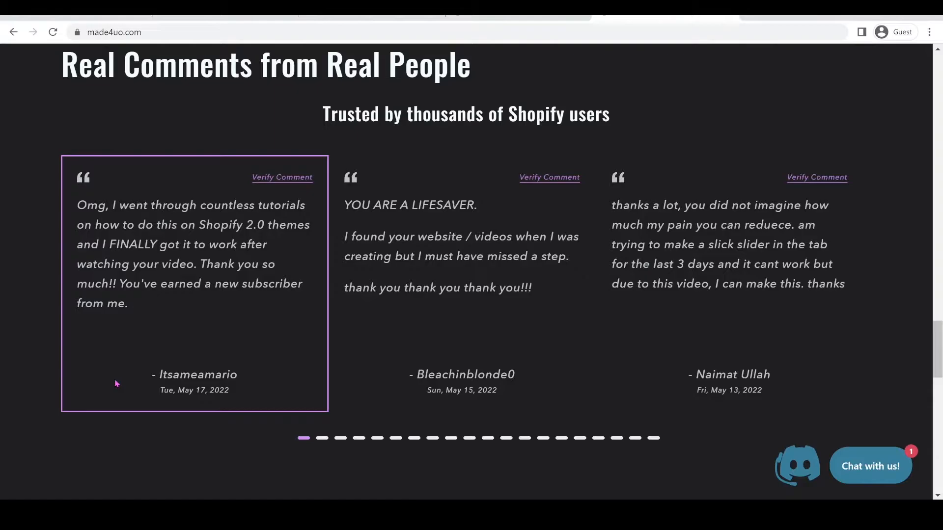
mouse_move(188, 417)
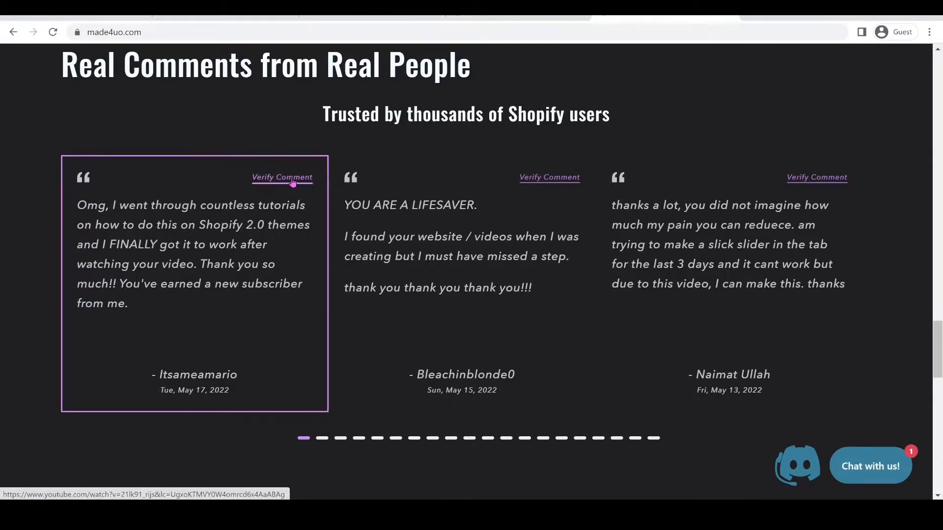
click(281, 177)
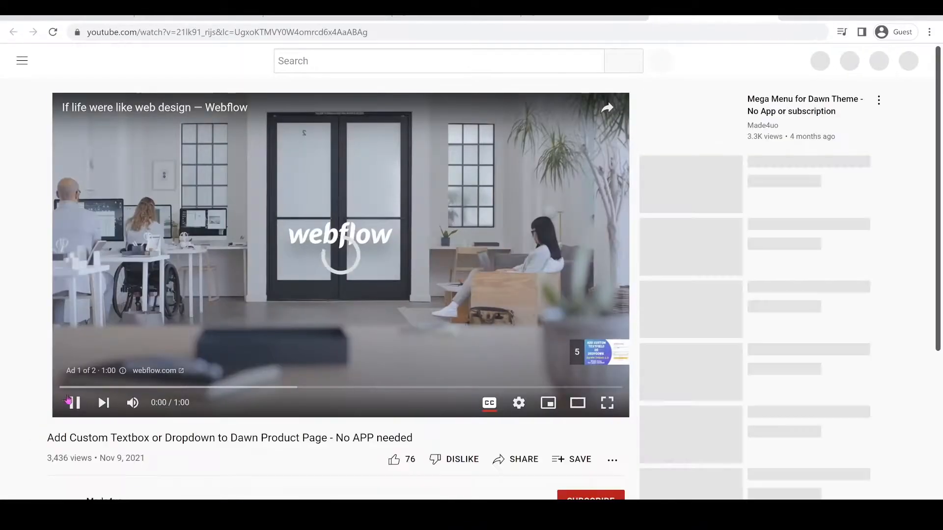
scroll(down, 3)
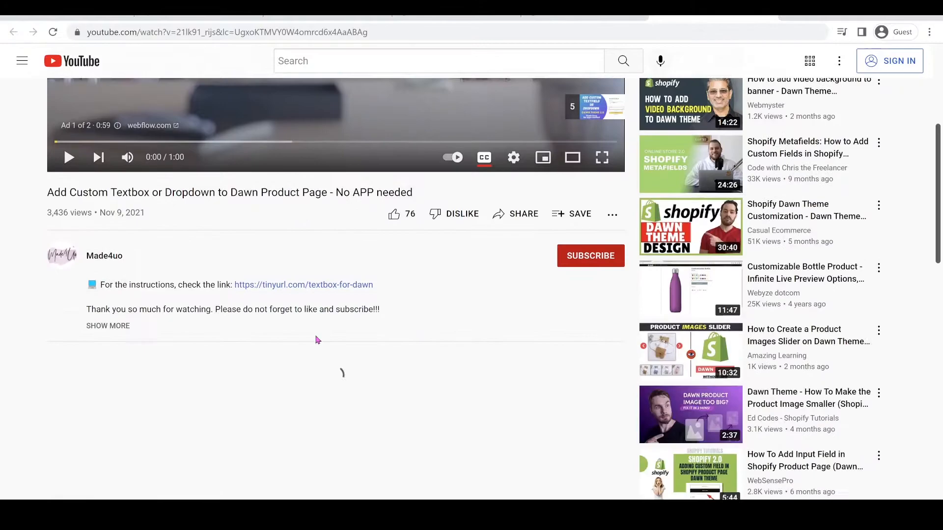
scroll(down, 3)
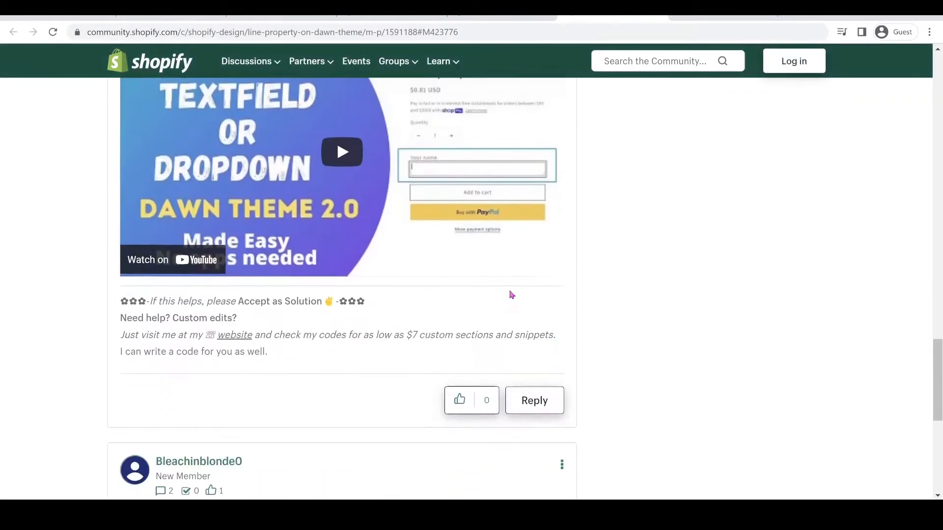
click(235, 335)
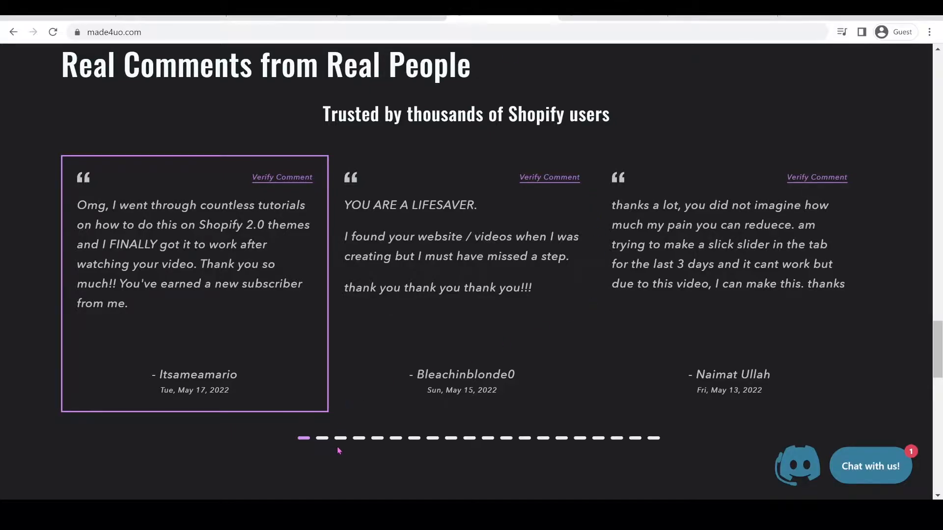
click(322, 437)
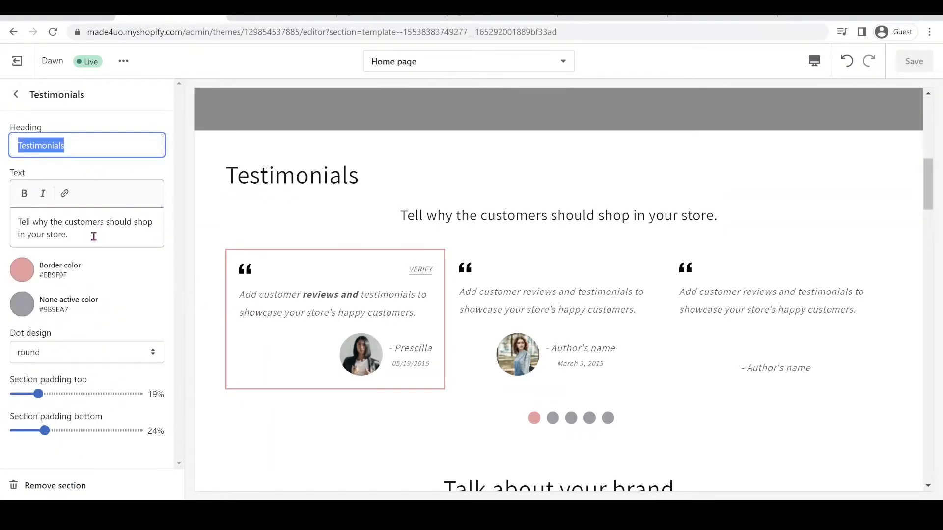
- Delete the Testimonials subheading text and try the slider's dot design styles
click(86, 228)
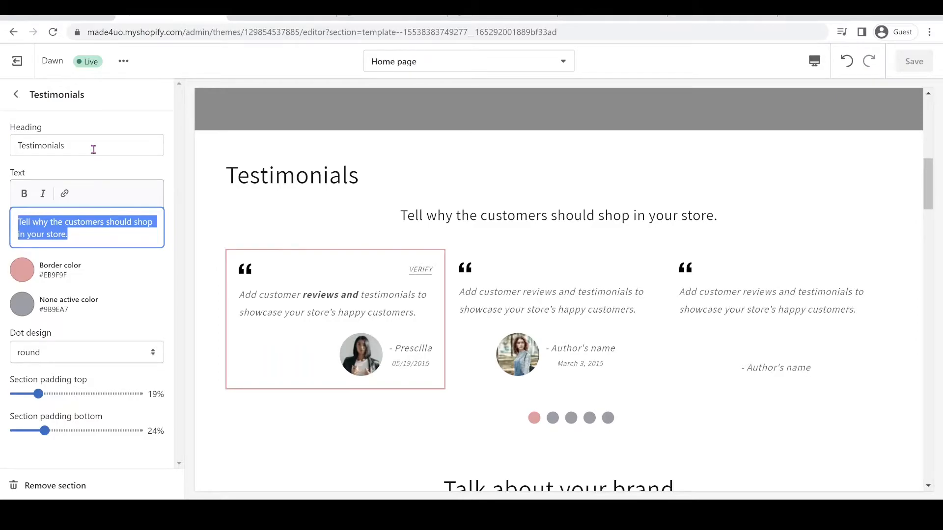
key(delete)
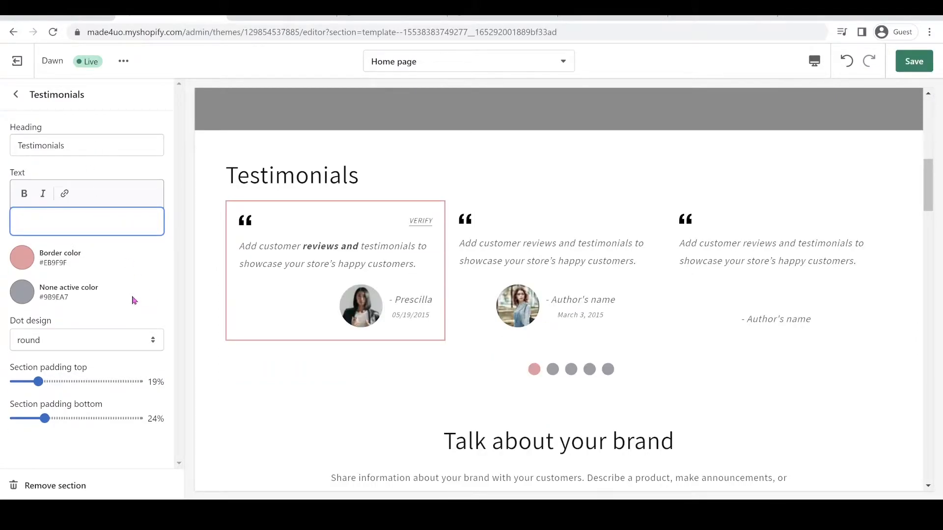
mouse_move(260, 200)
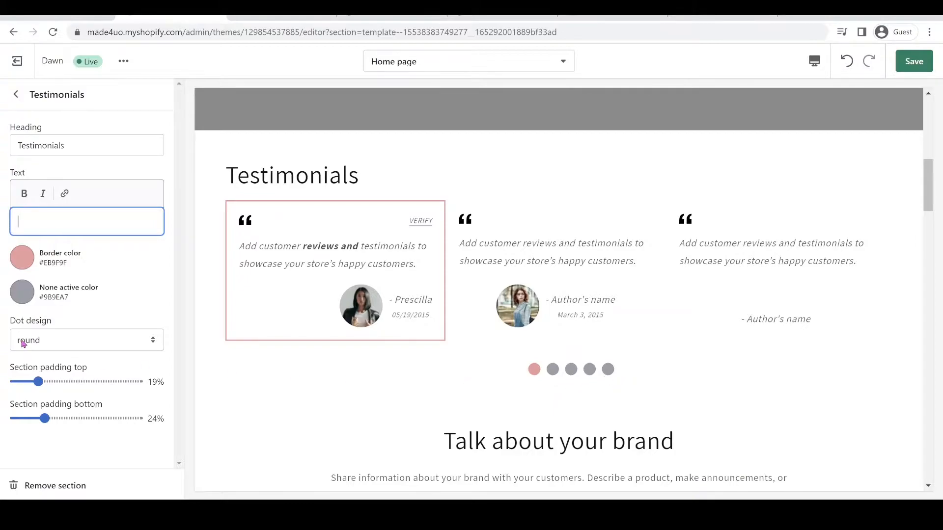
click(86, 340)
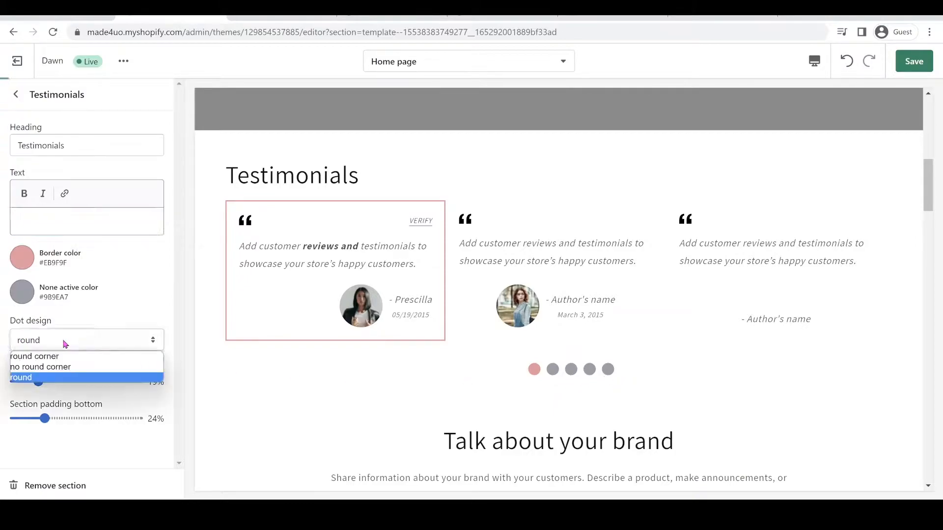
click(34, 357)
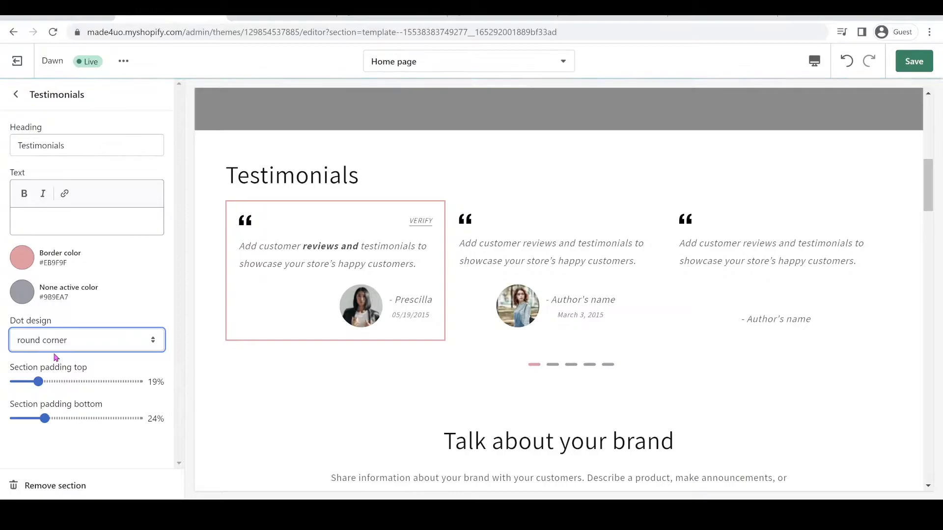
click(87, 340)
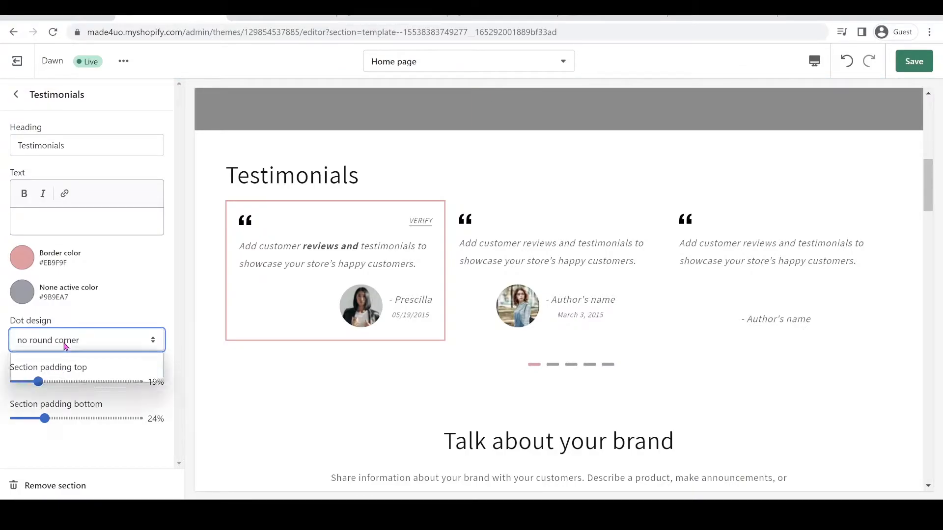
click(86, 340)
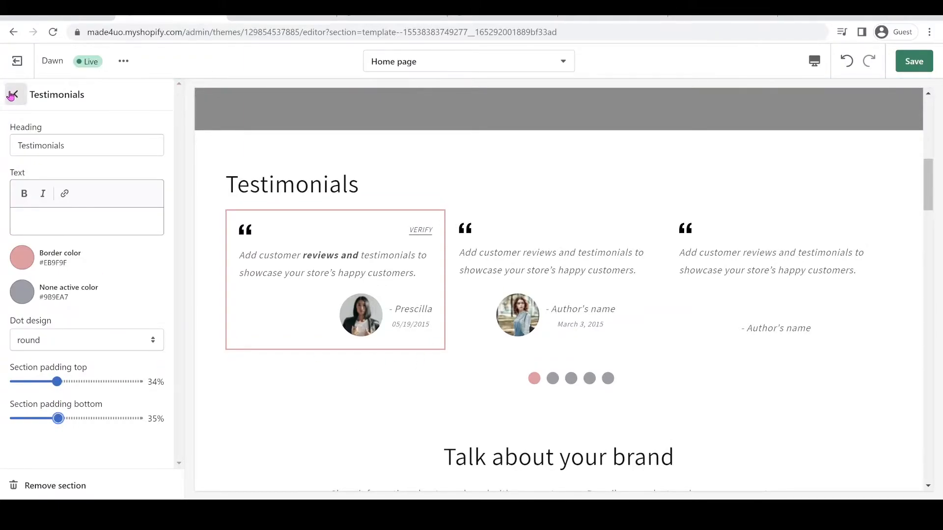
- Open Prescilla's testimonial block and enter made4uo.com as its verify comment link
click(13, 95)
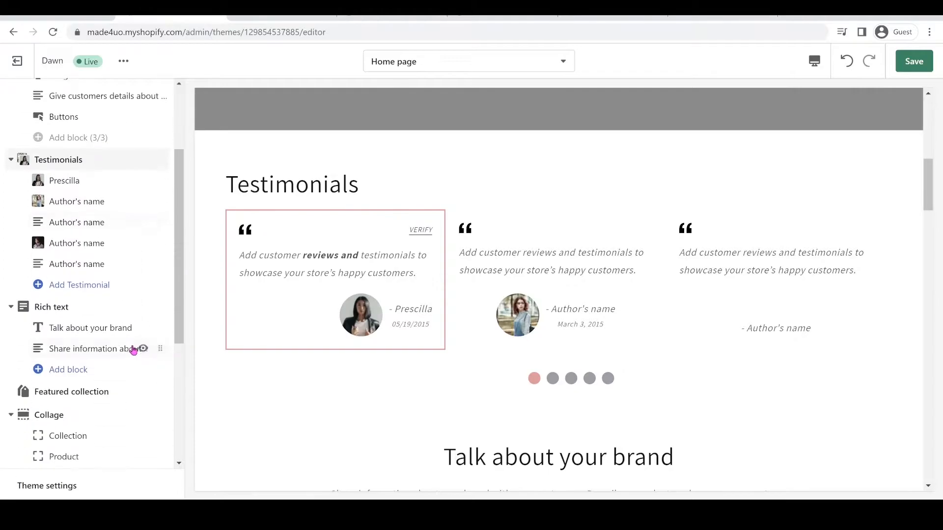
click(64, 180)
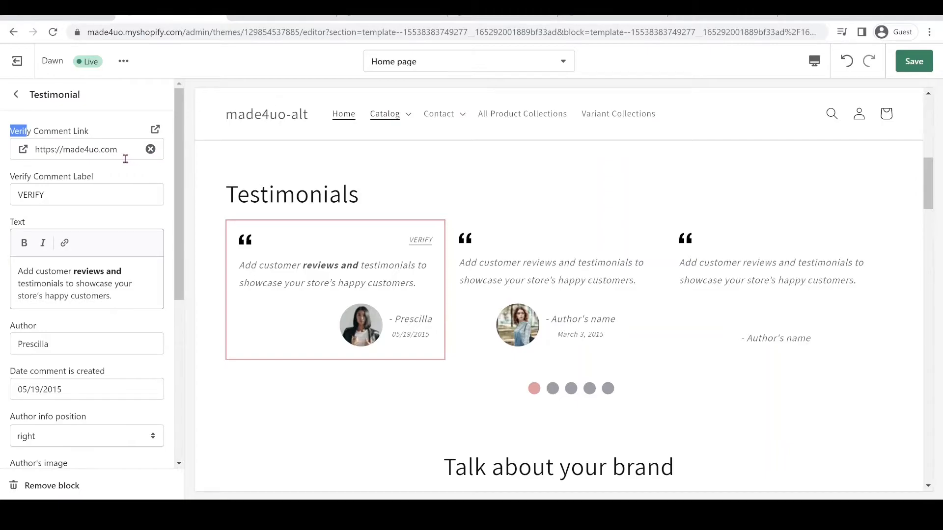
click(150, 149)
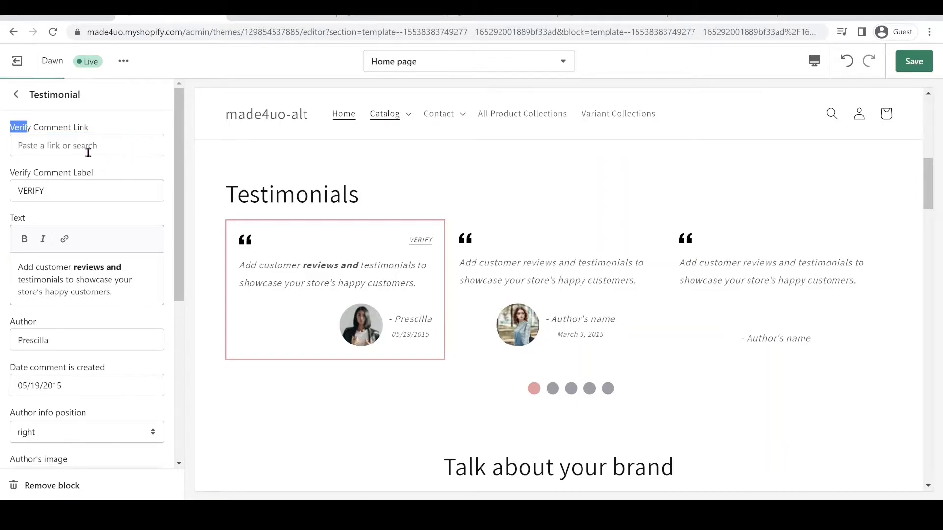
text(made4uo.com)
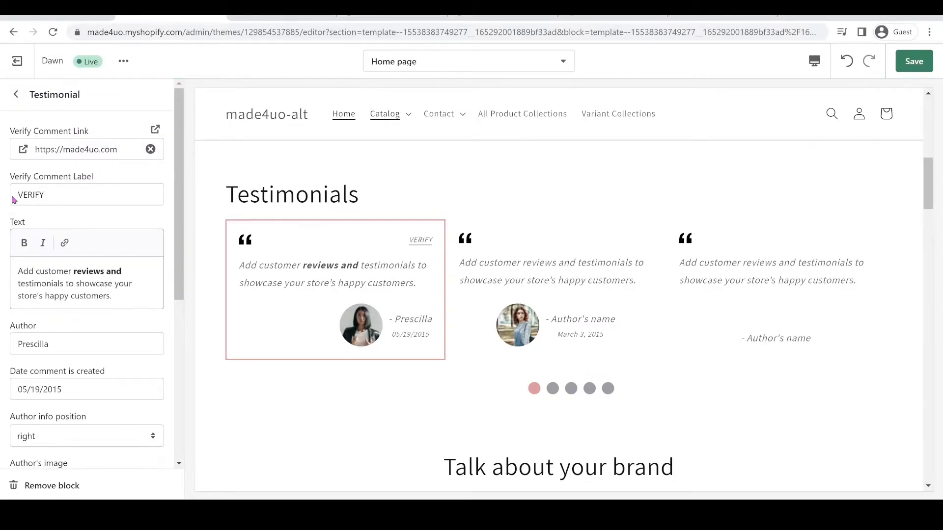
- Change Prescilla's Verify Comment Label to COMMENT
click(86, 194)
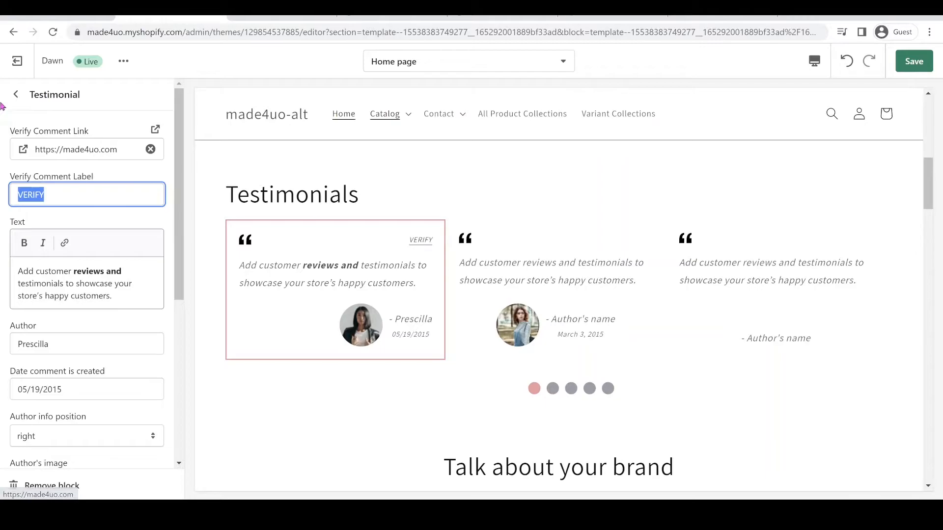
text(COM)
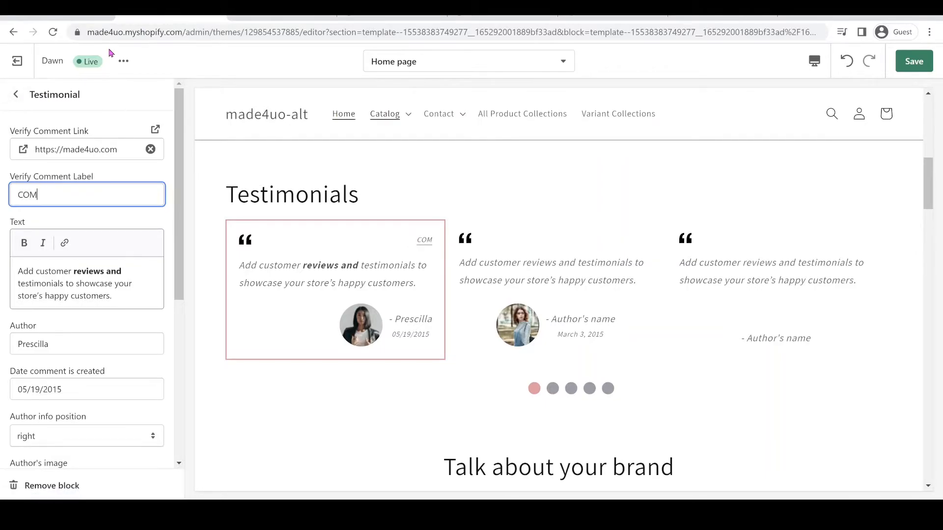
text(MENT)
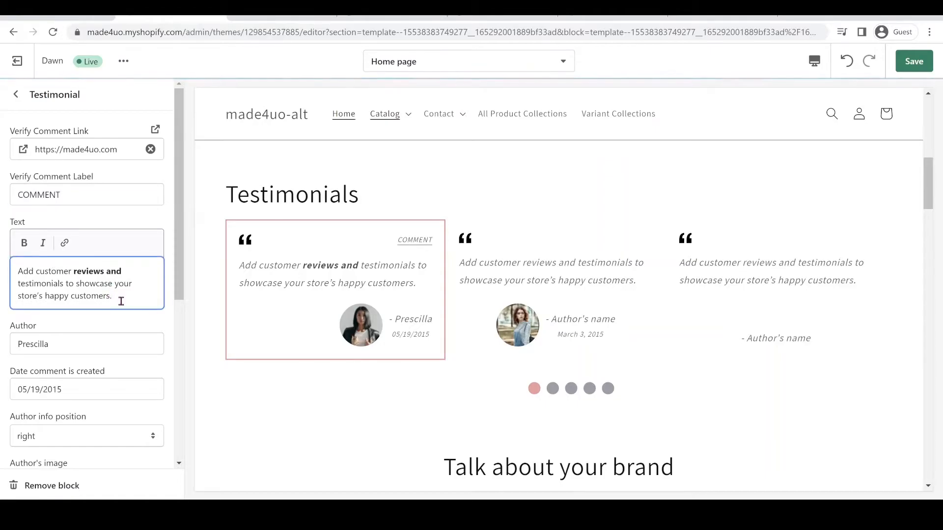
mouse_move(140, 274)
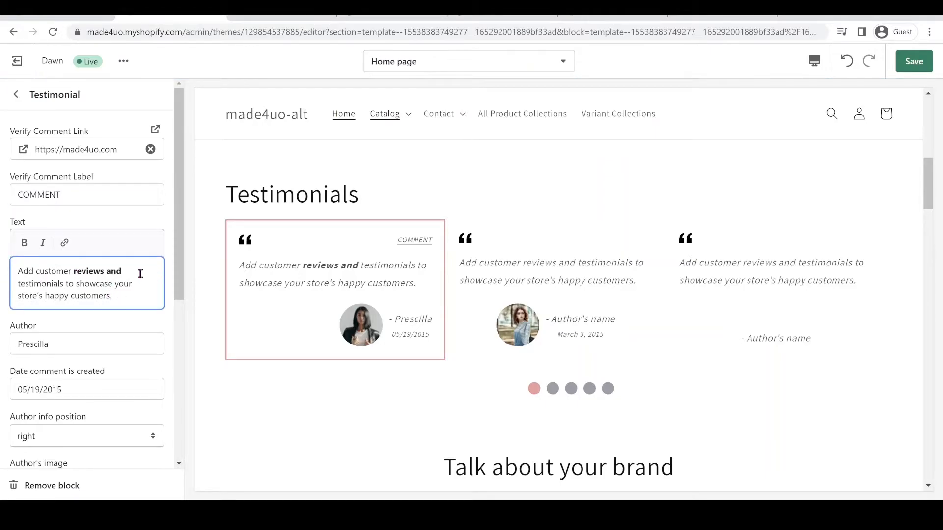
mouse_move(64, 243)
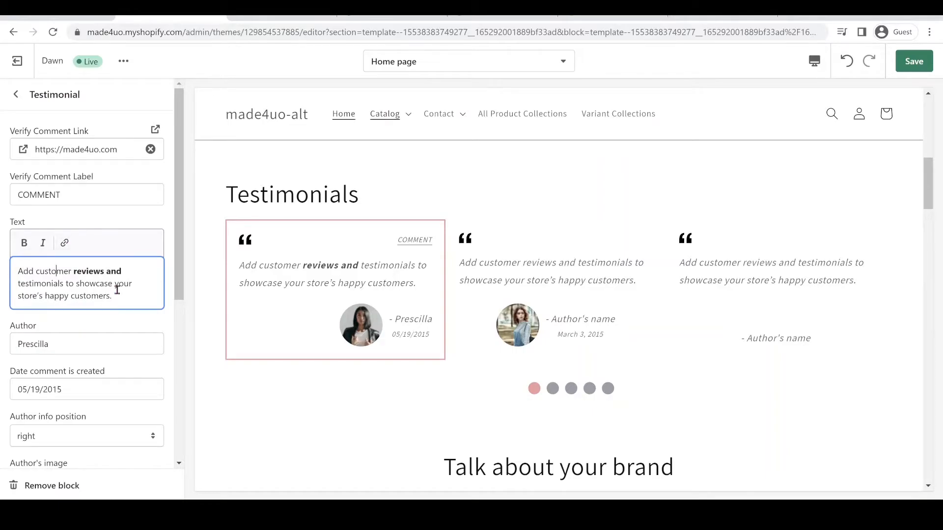
mouse_move(54, 344)
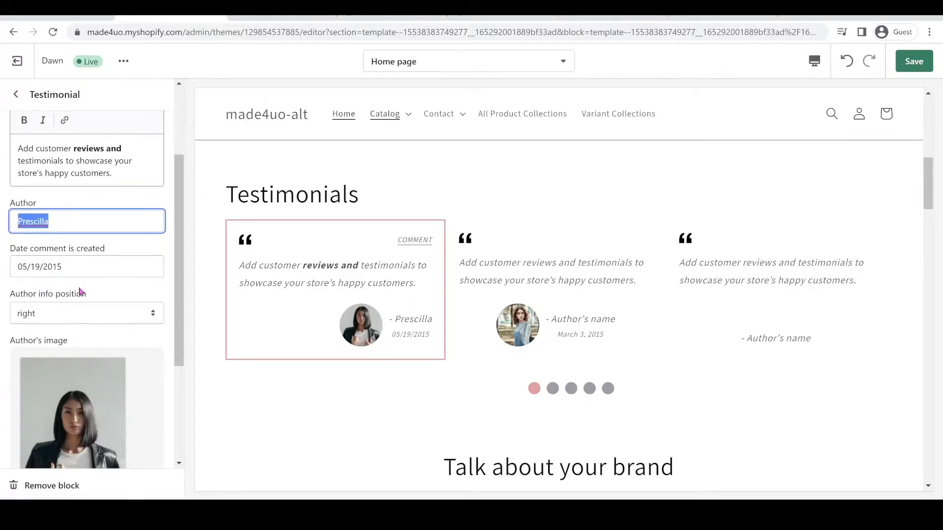
- Change Prescilla's comment creation date to March 5, 2020
click(87, 266)
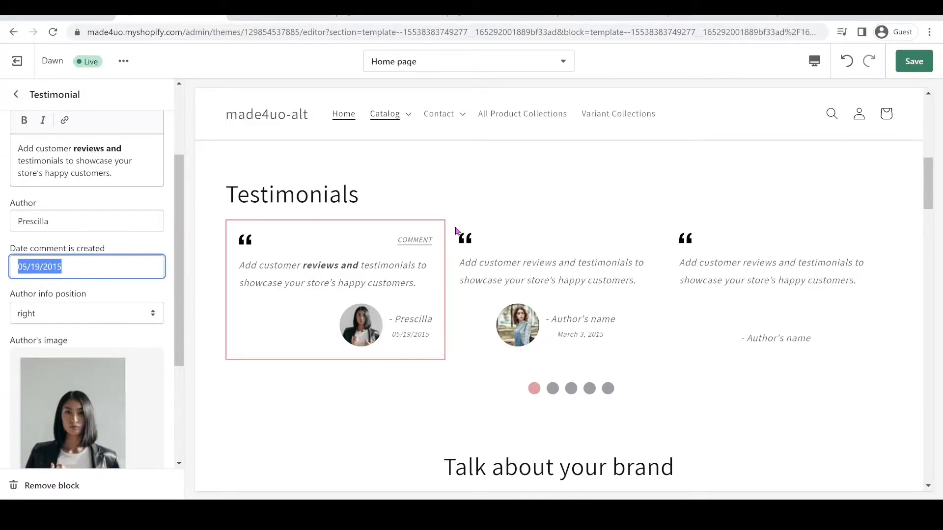
text(March 5, 2)
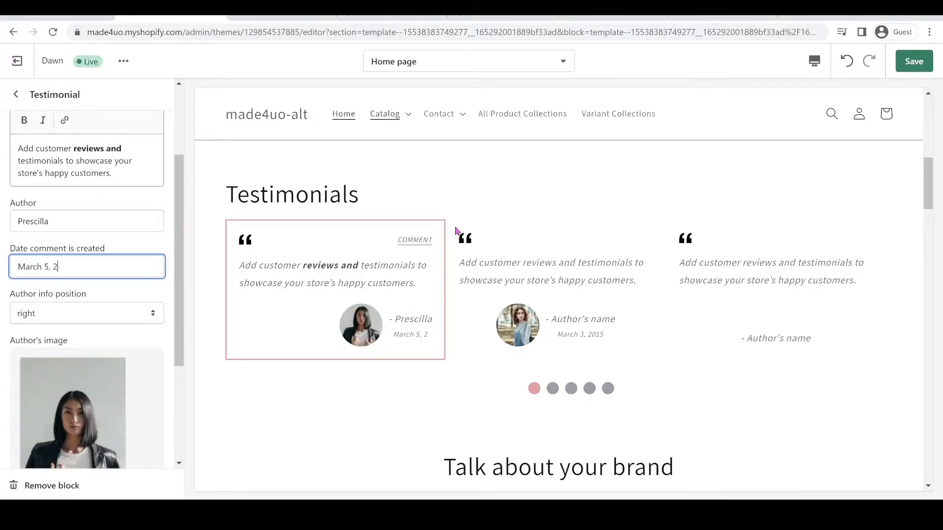
text(020)
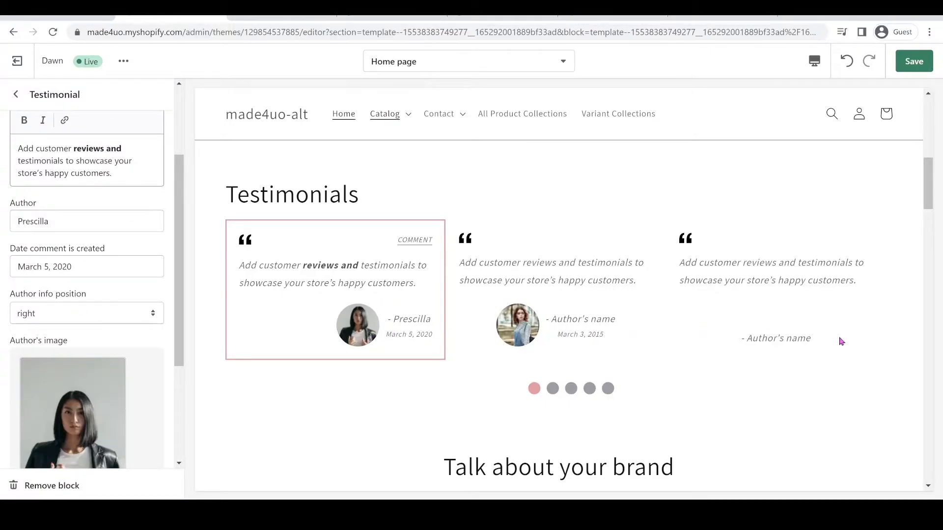
- Center Prescilla's author info and set her photo fit position to bottom
click(86, 313)
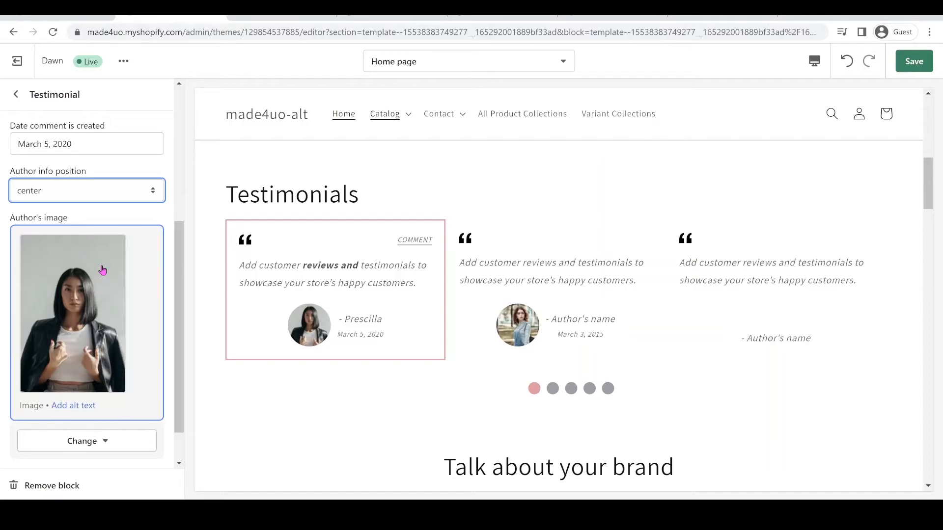
scroll(down, 3)
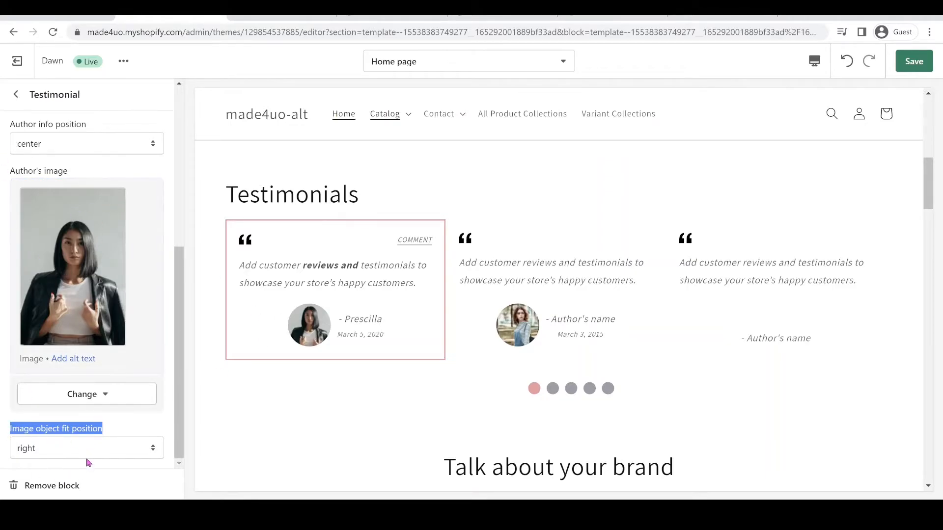
click(86, 448)
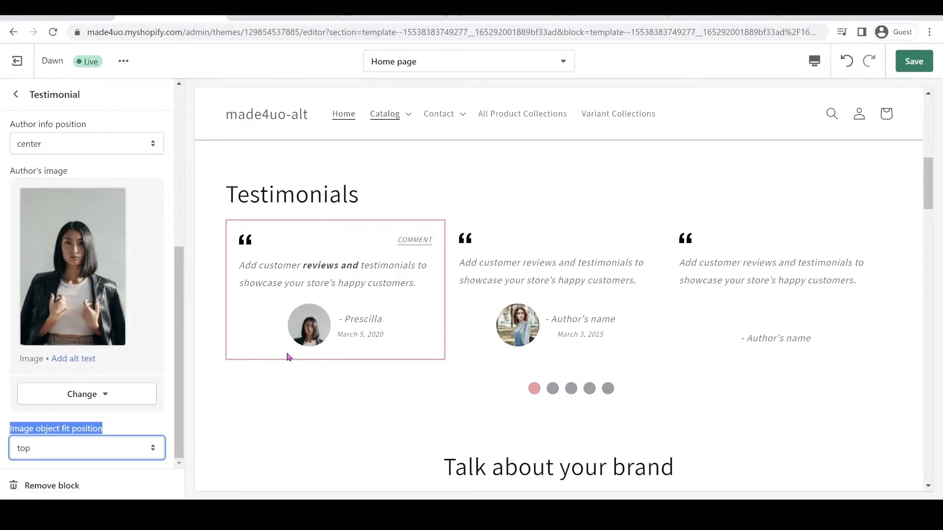
click(86, 448)
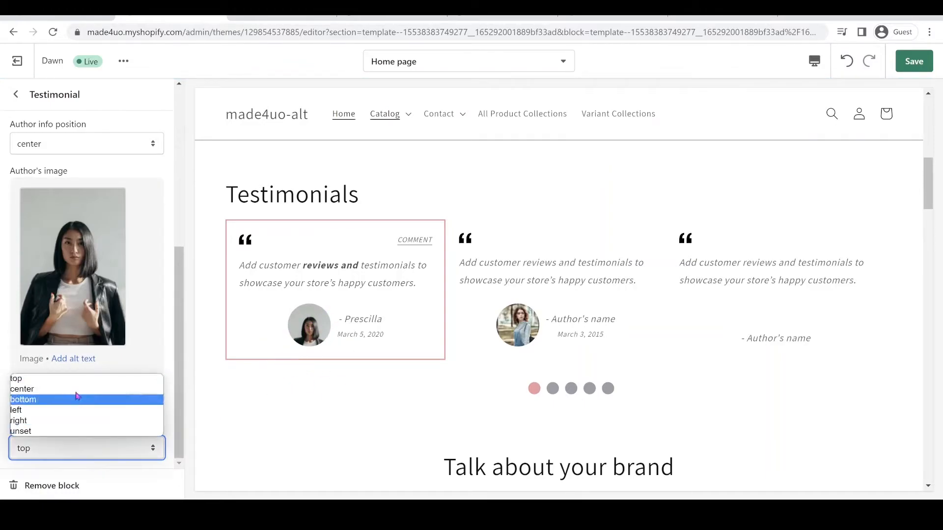
click(23, 388)
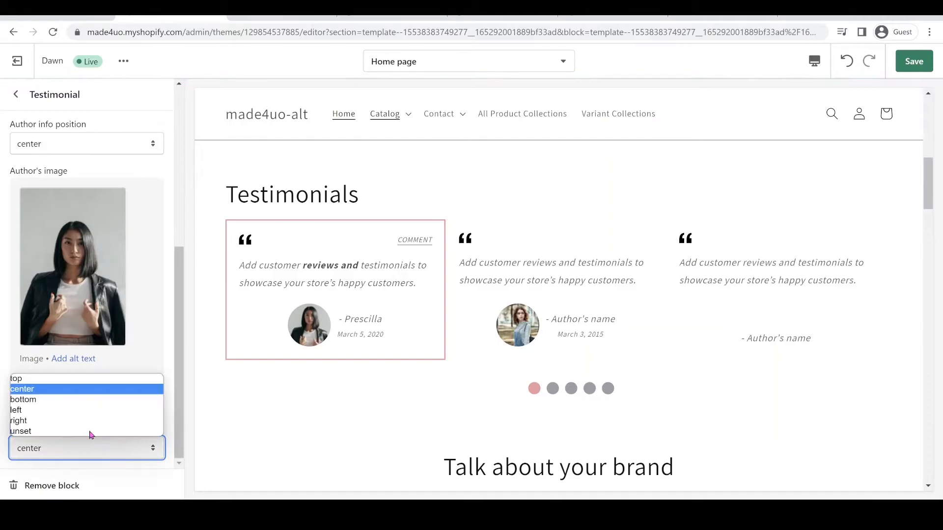
click(23, 400)
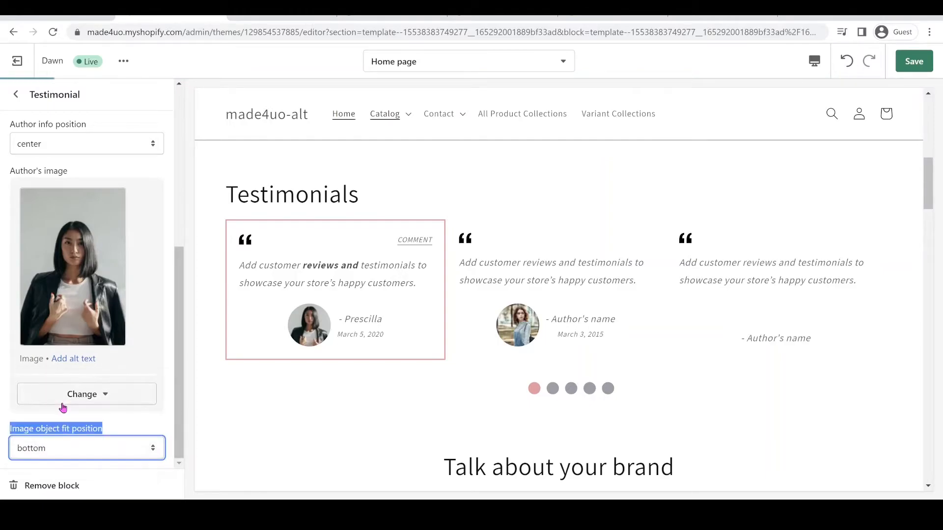
click(86, 448)
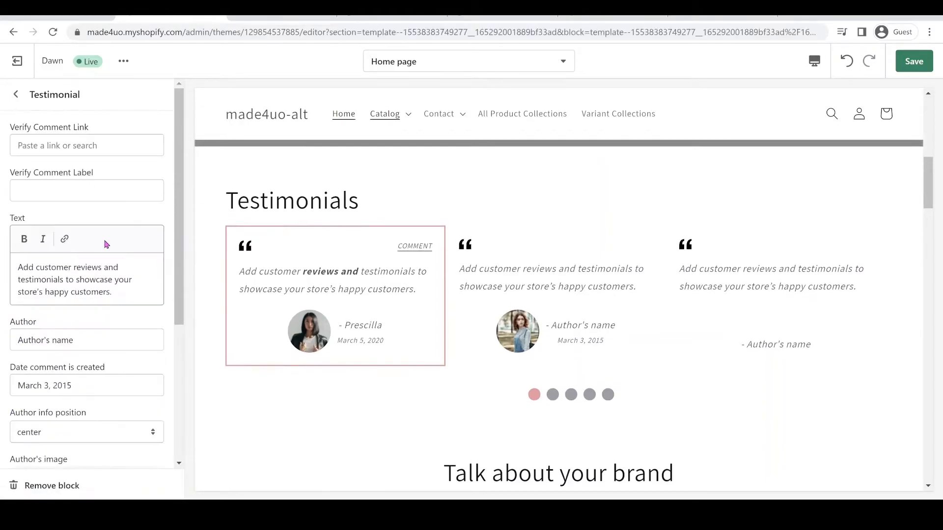
- Set the second testimonial's image fit position to center
click(86, 448)
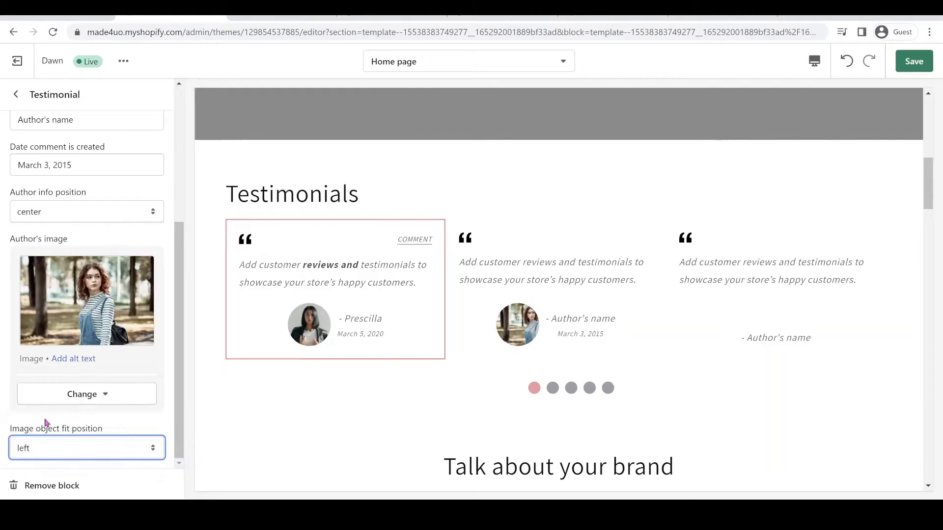
click(86, 448)
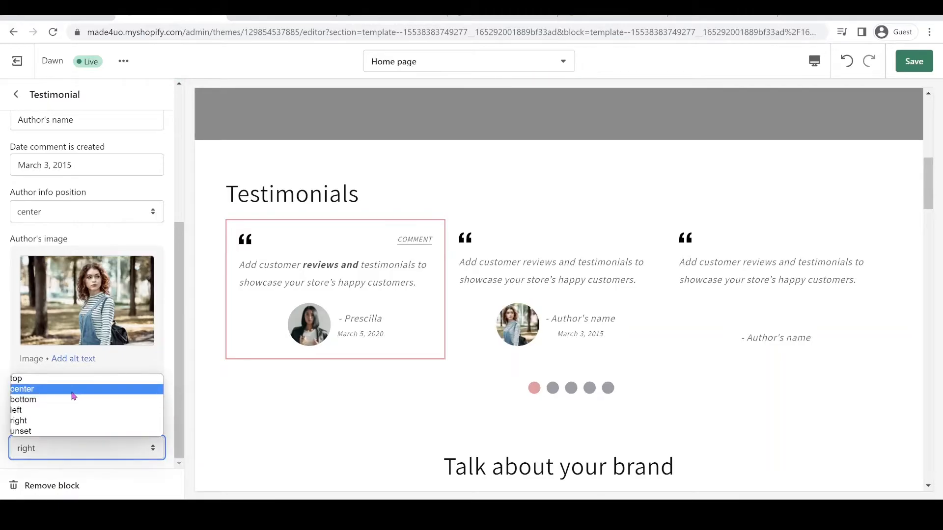
click(22, 389)
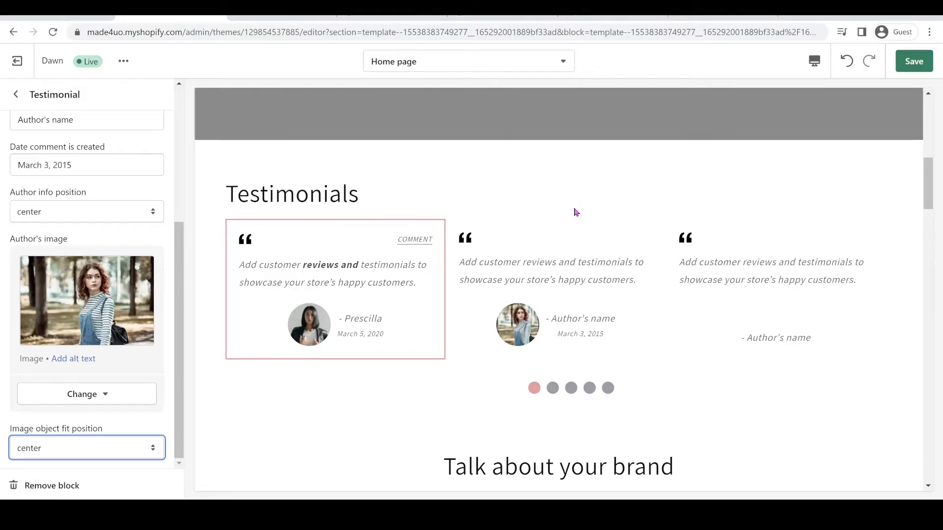
mouse_move(863, 25)
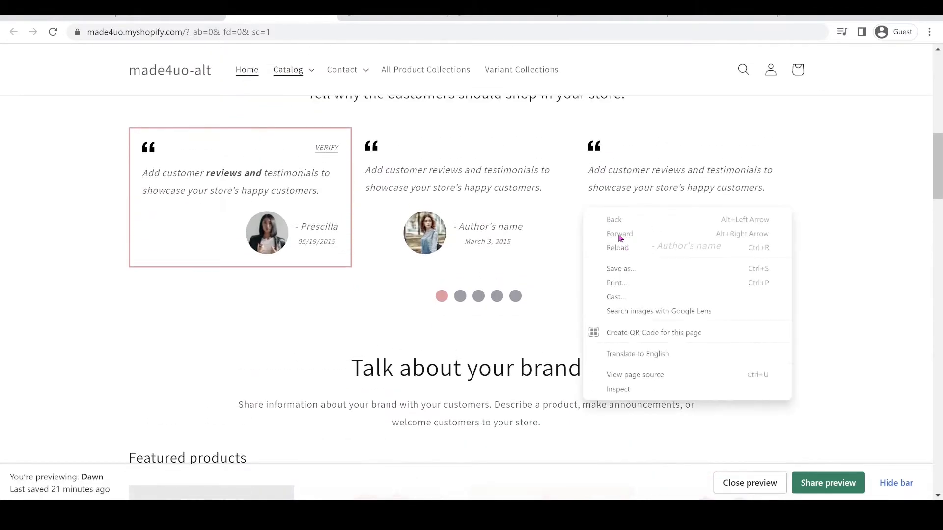
- Inspect the store preview in responsive mode, checking the slider at mobile then tablet width
click(618, 389)
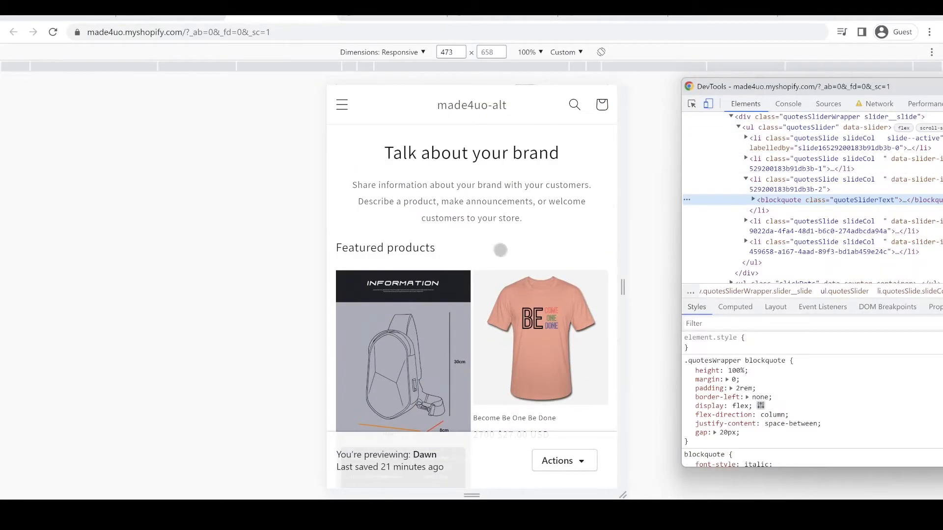
scroll(down, 3)
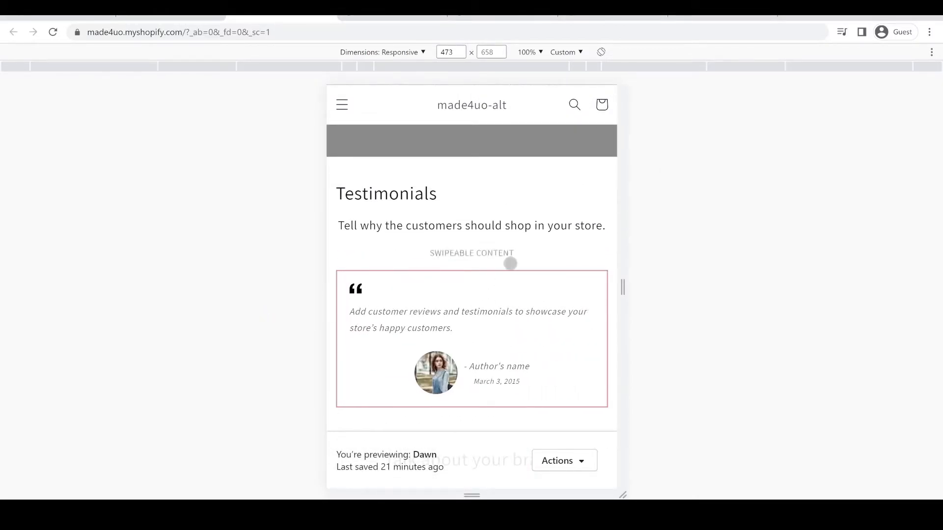
mouse_move(474, 320)
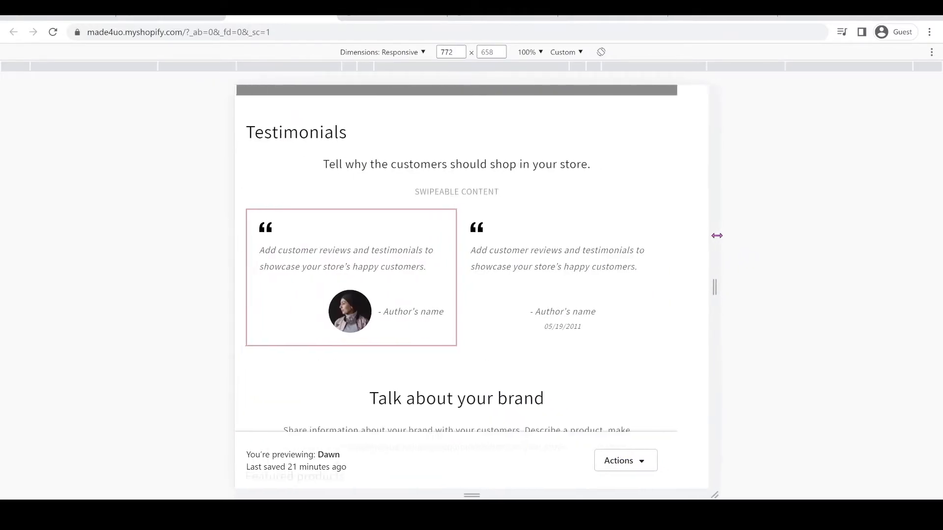
drag(716, 235, 755, 247)
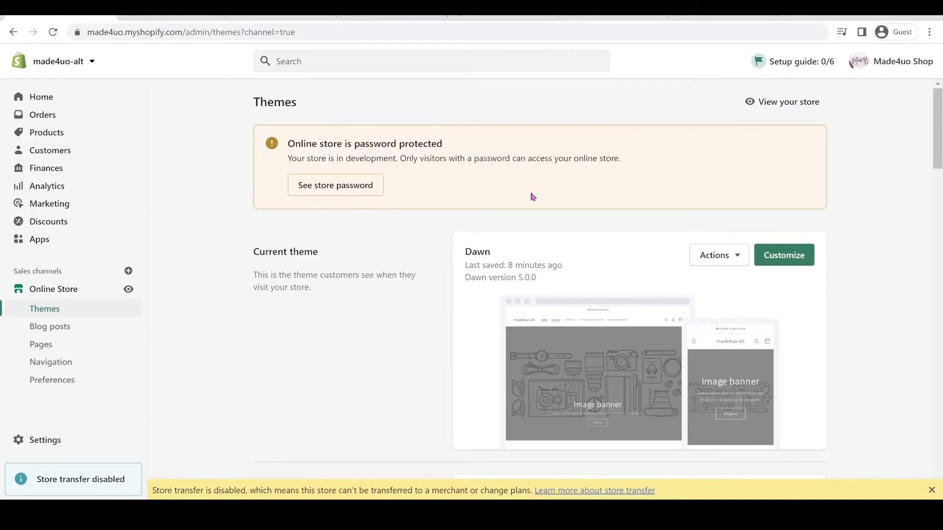
mouse_move(235, 265)
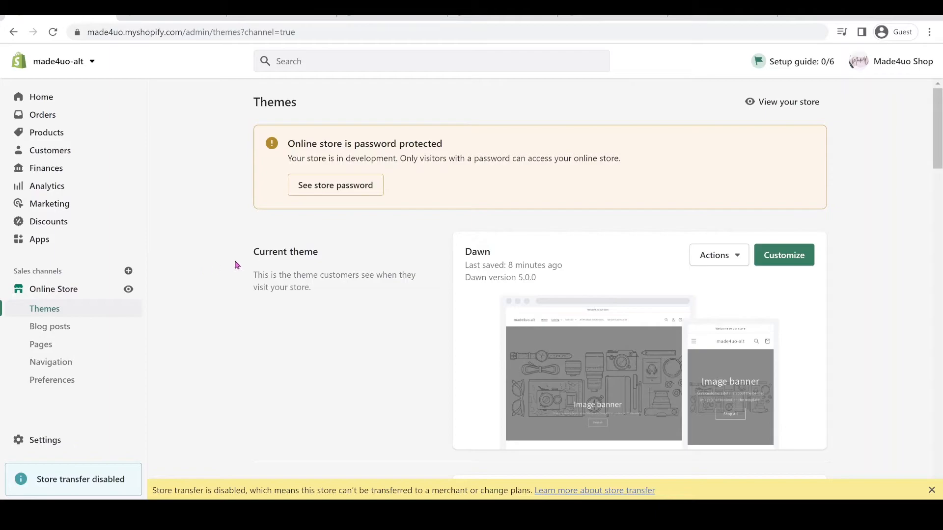
mouse_move(54, 289)
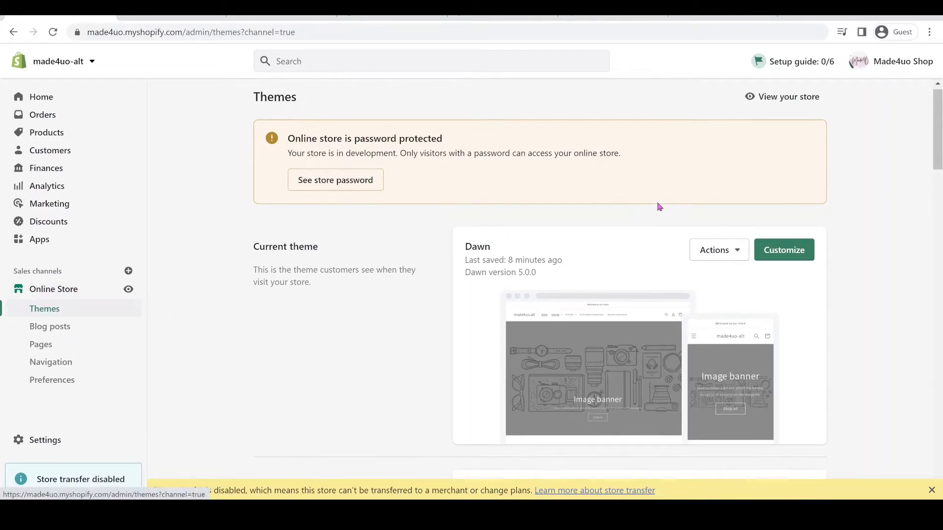
- Choose Edit code from the Debut theme's Actions menu in the theme library
scroll(down, 3)
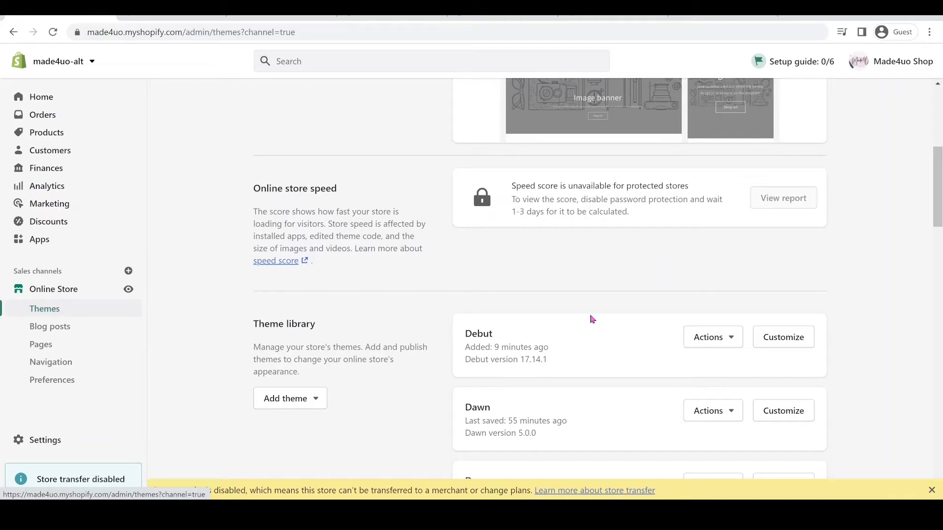
click(712, 337)
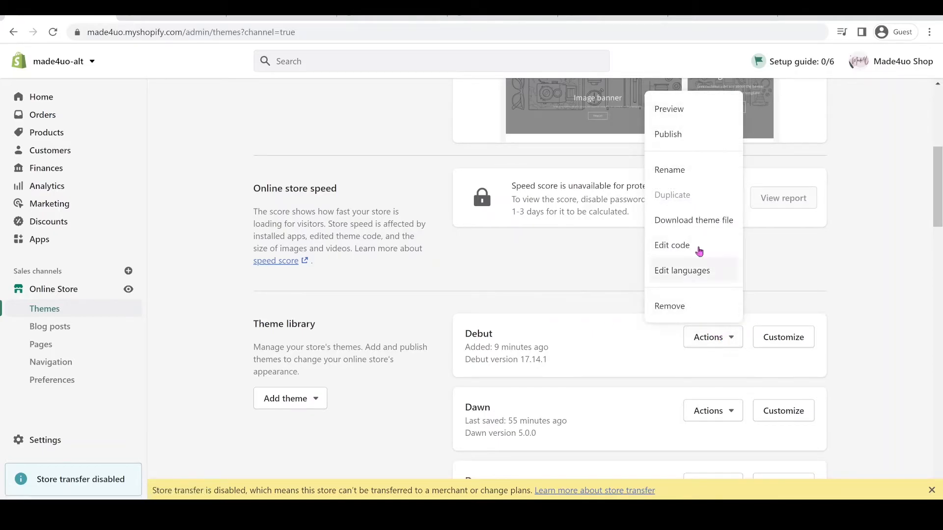
click(672, 245)
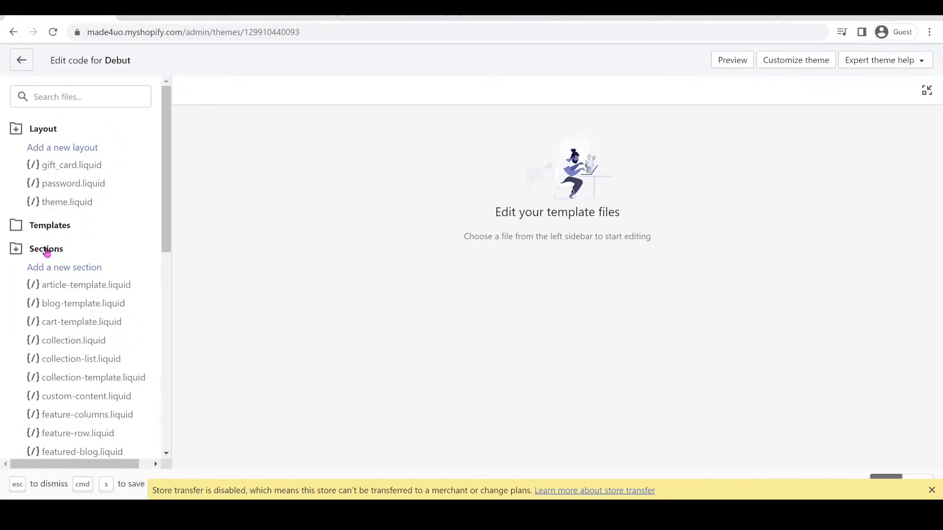
- Create a new Debut section named testimonials holding the slider code
click(64, 267)
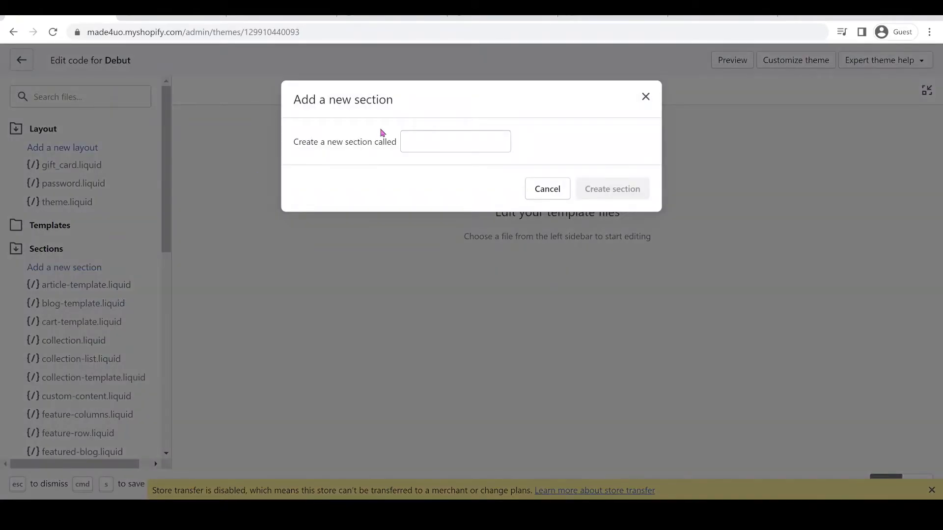
text(te)
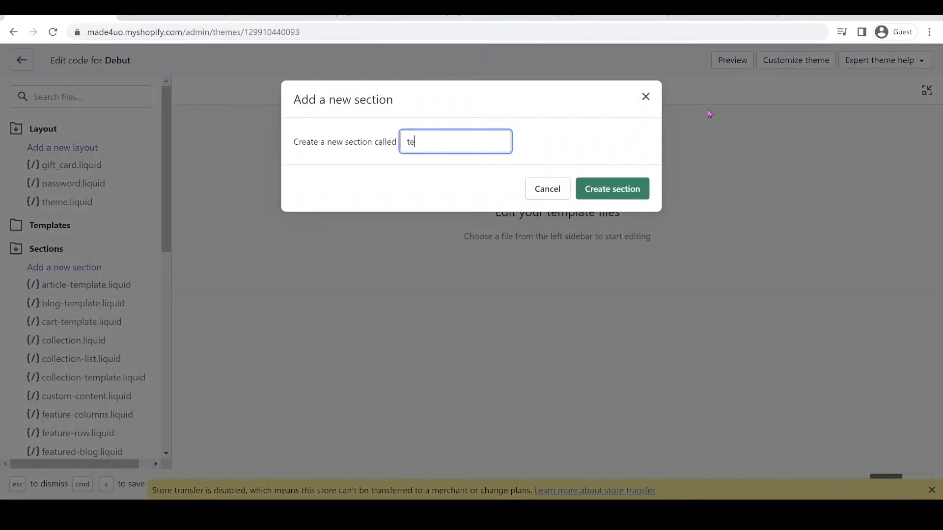
text(stimoni)
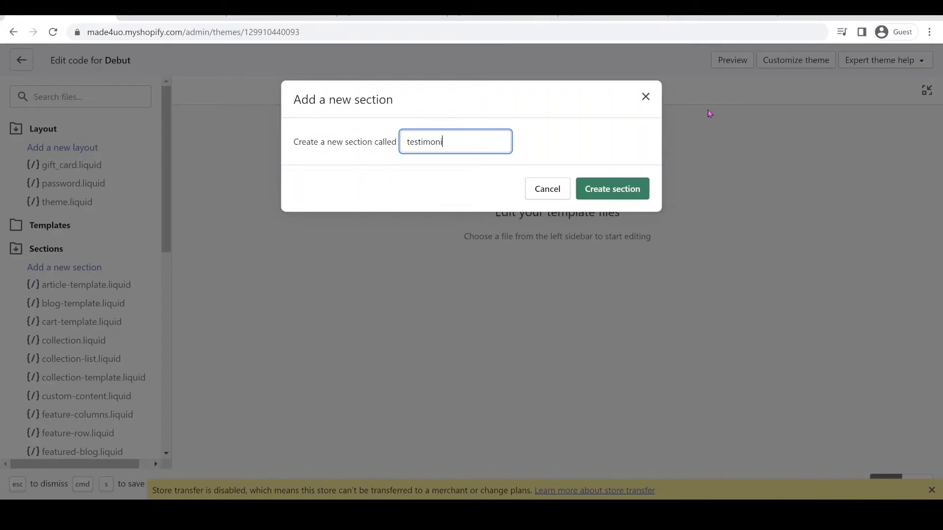
click(611, 188)
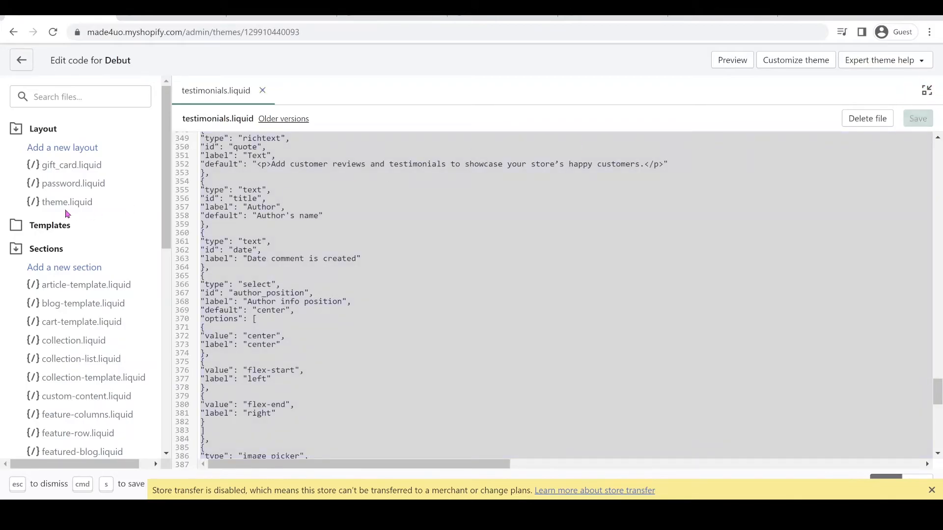
click(45, 249)
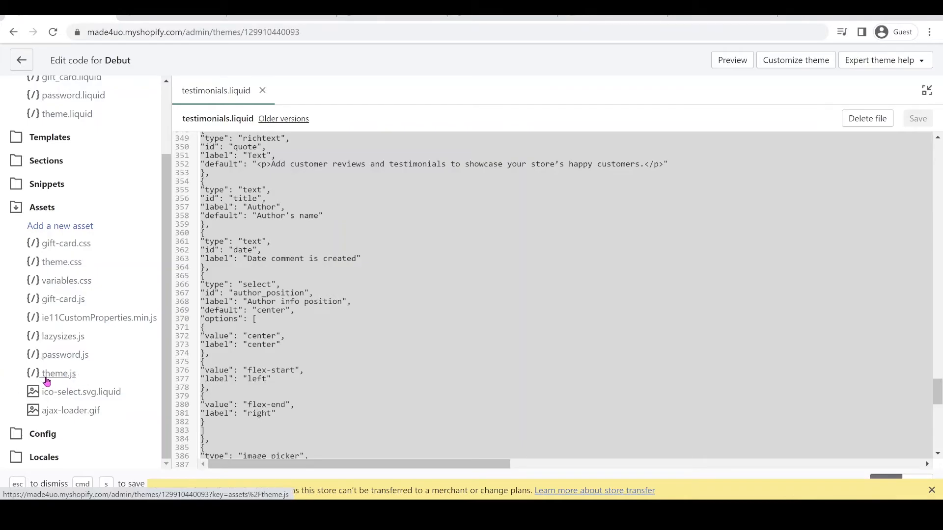
- Append the slider script to the bottom of Assets/theme.js and save it
click(58, 373)
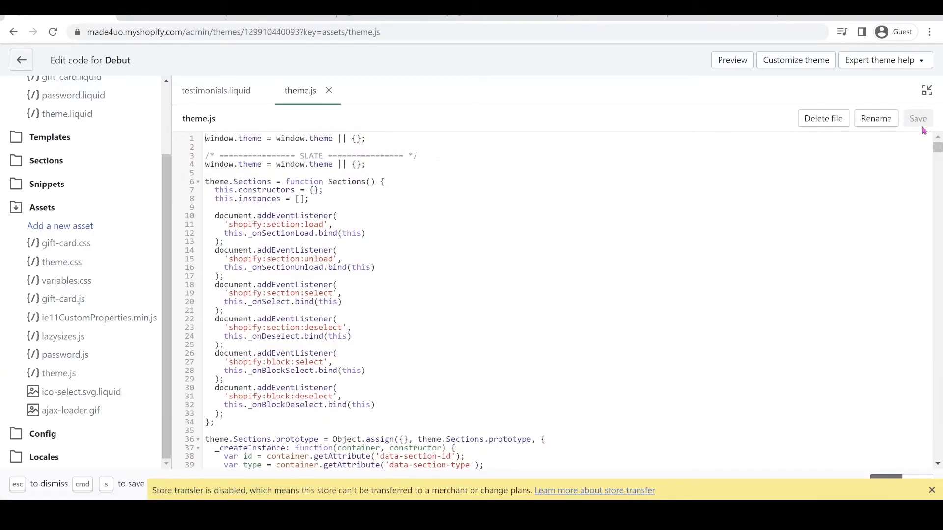
scroll(down, 3)
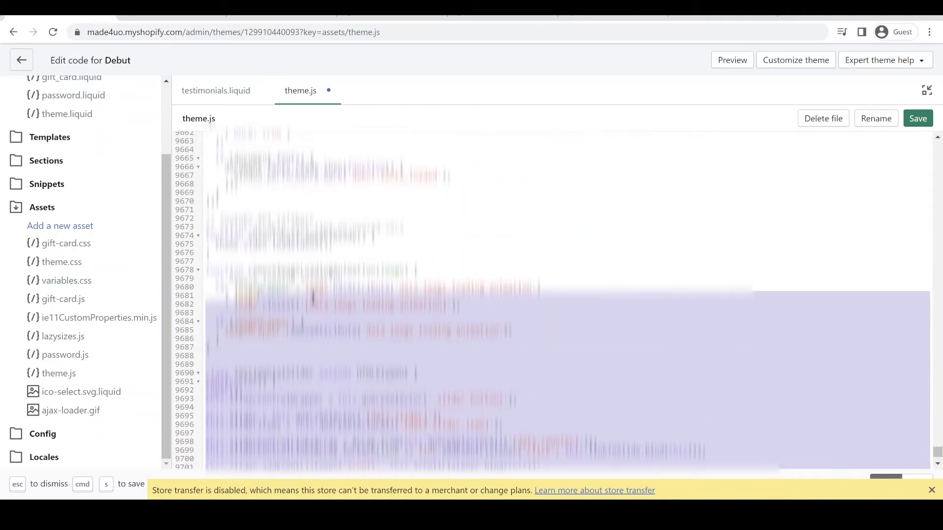
scroll(down, 3)
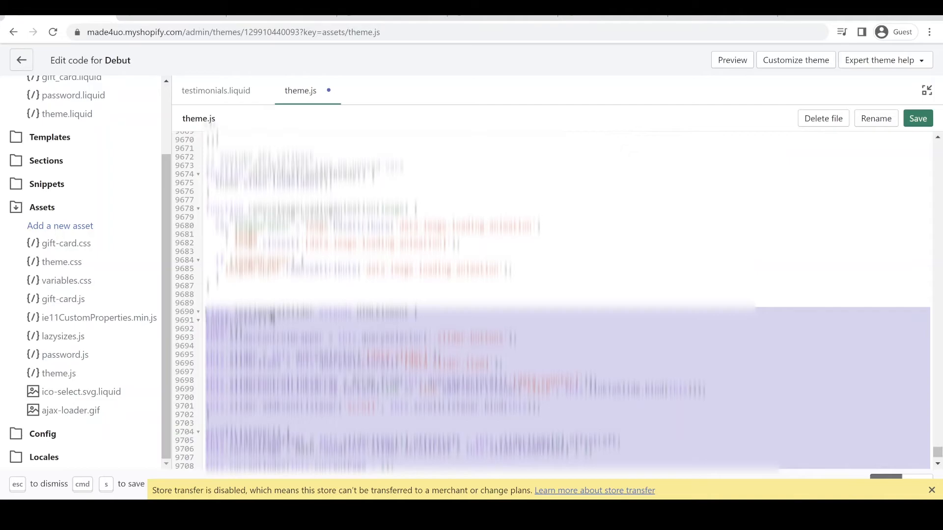
scroll(down, 3)
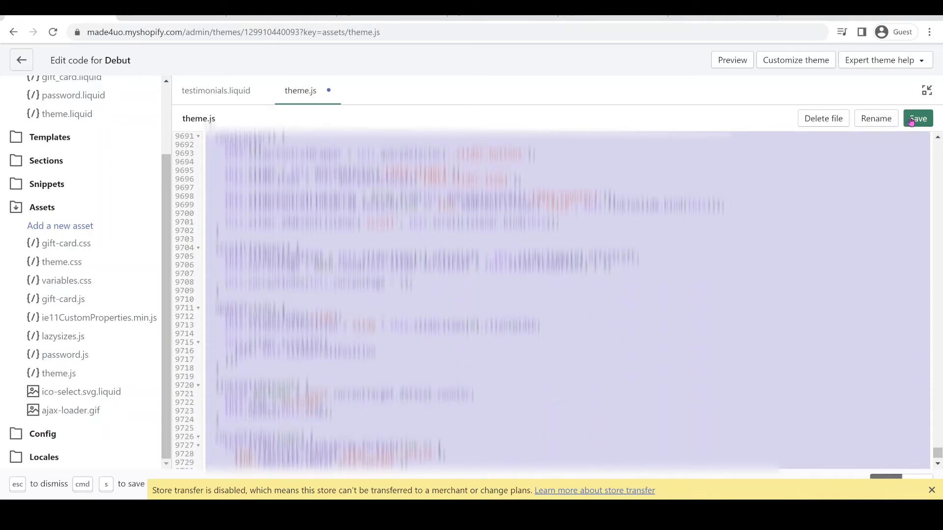
click(918, 118)
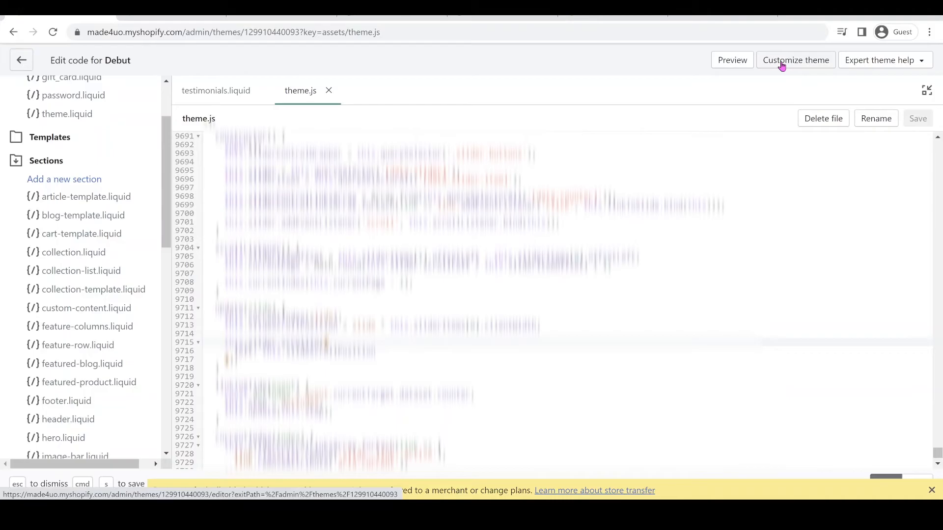
mouse_move(820, 35)
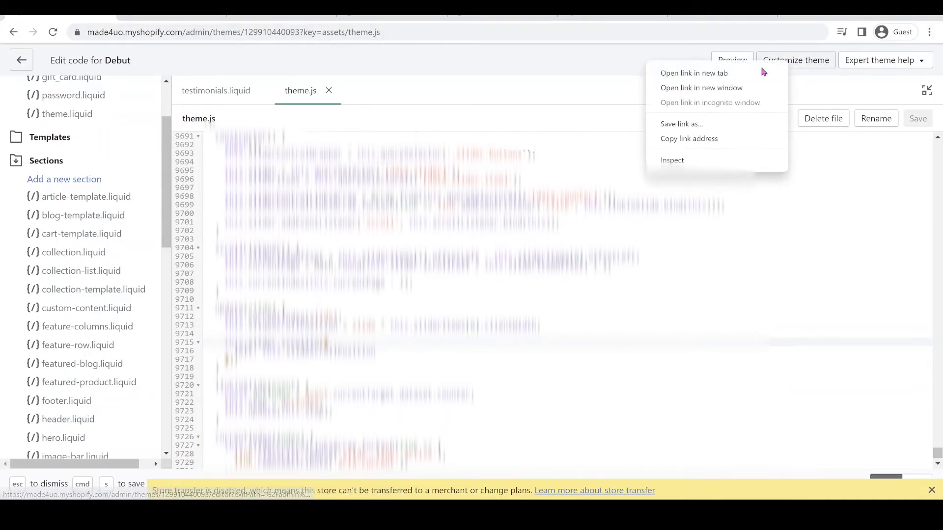
- Open the customizer in a new tab, add the Testimonials section, and preview it
click(706, 78)
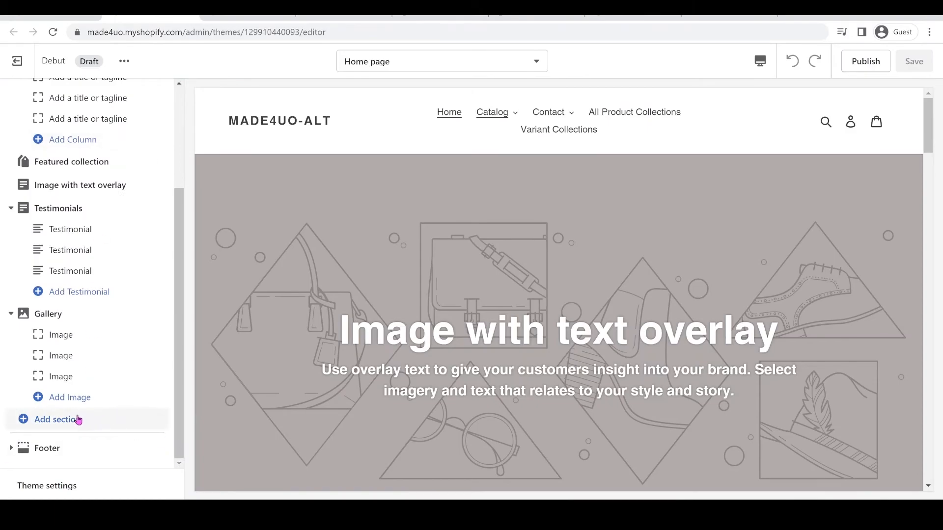
click(57, 419)
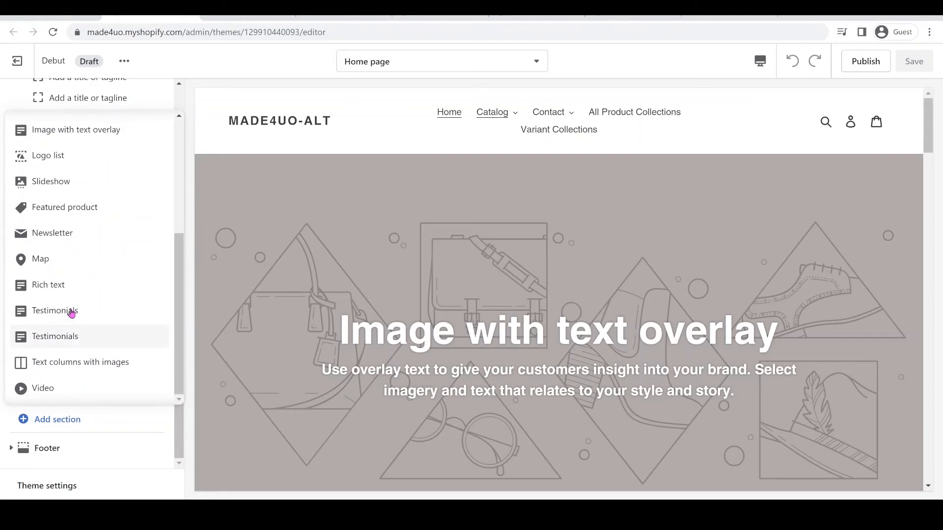
click(55, 336)
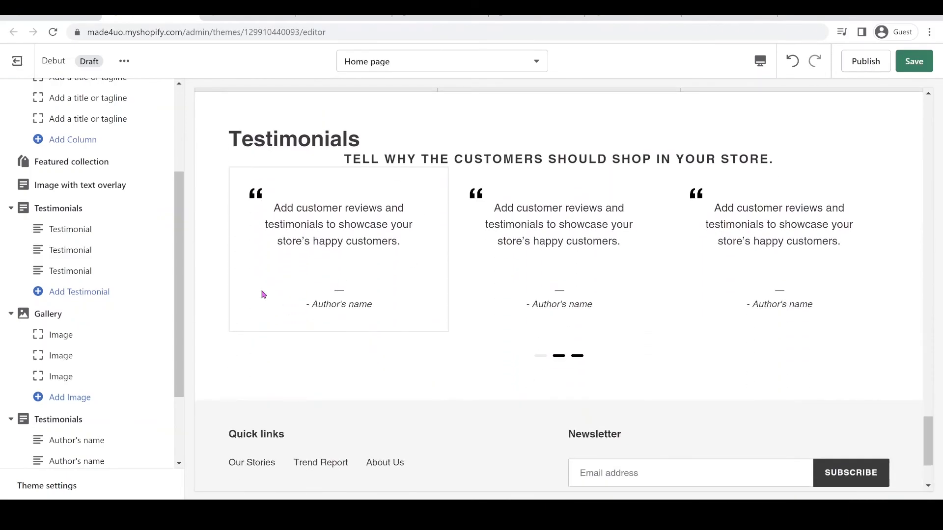
click(56, 419)
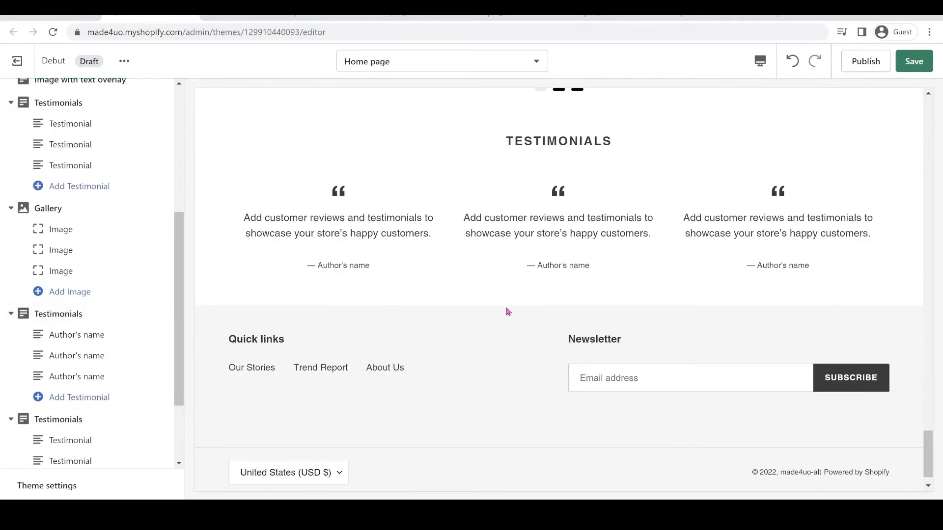
scroll(down, 3)
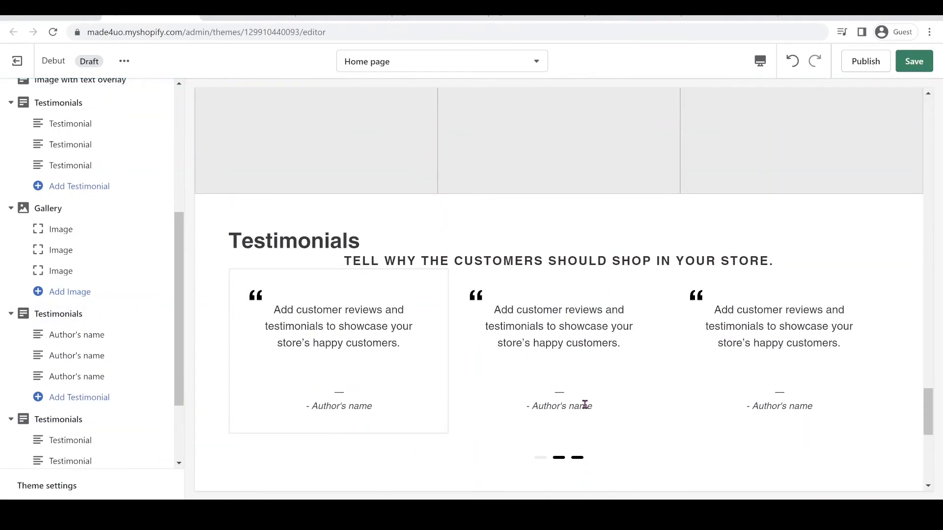
scroll(down, 3)
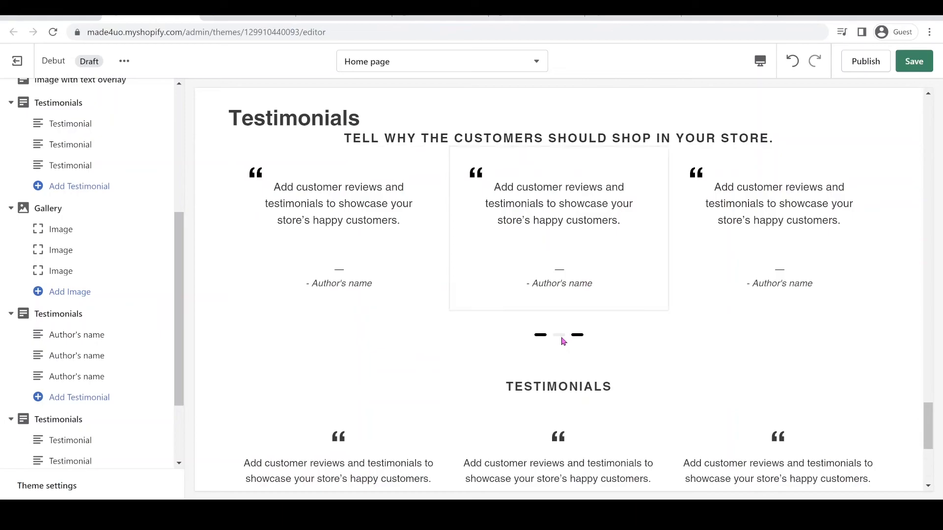